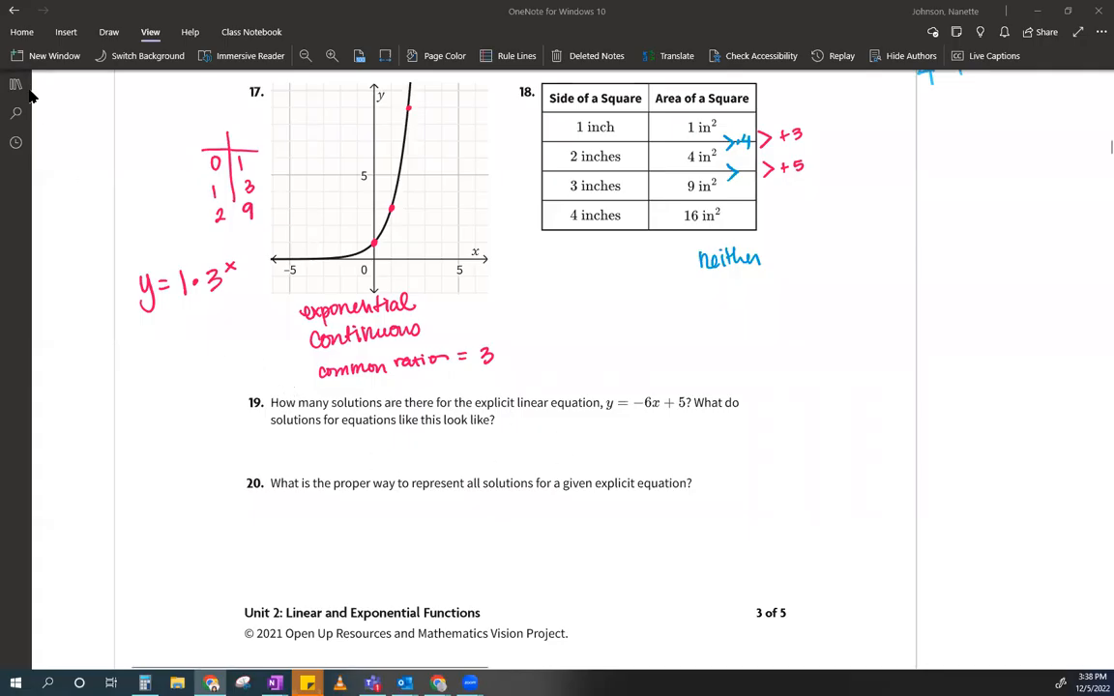
Step: Scroll the worksheet to problem 19 and bring the Desmos graphing calculator forward
click(16, 85)
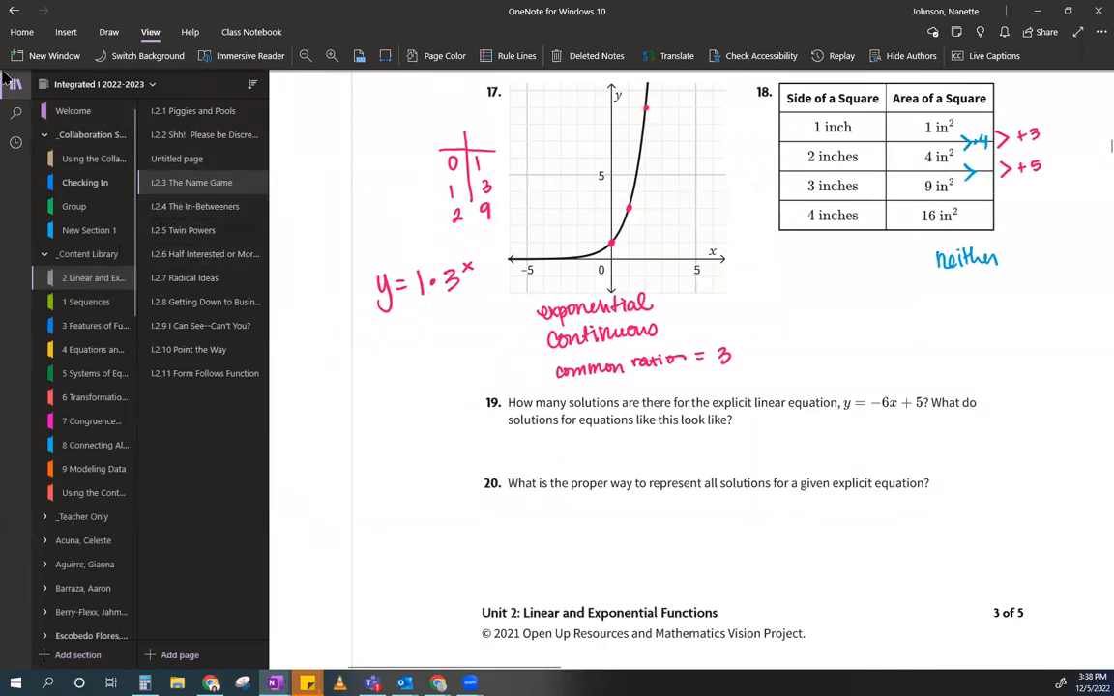
click(16, 85)
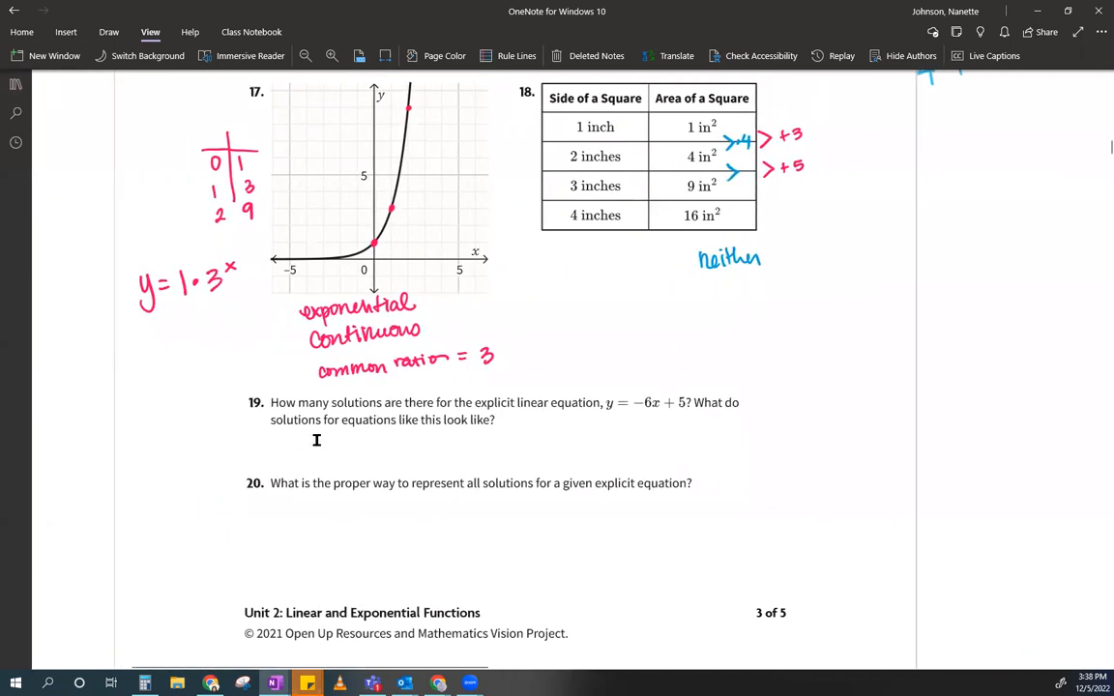
mouse_move(572, 425)
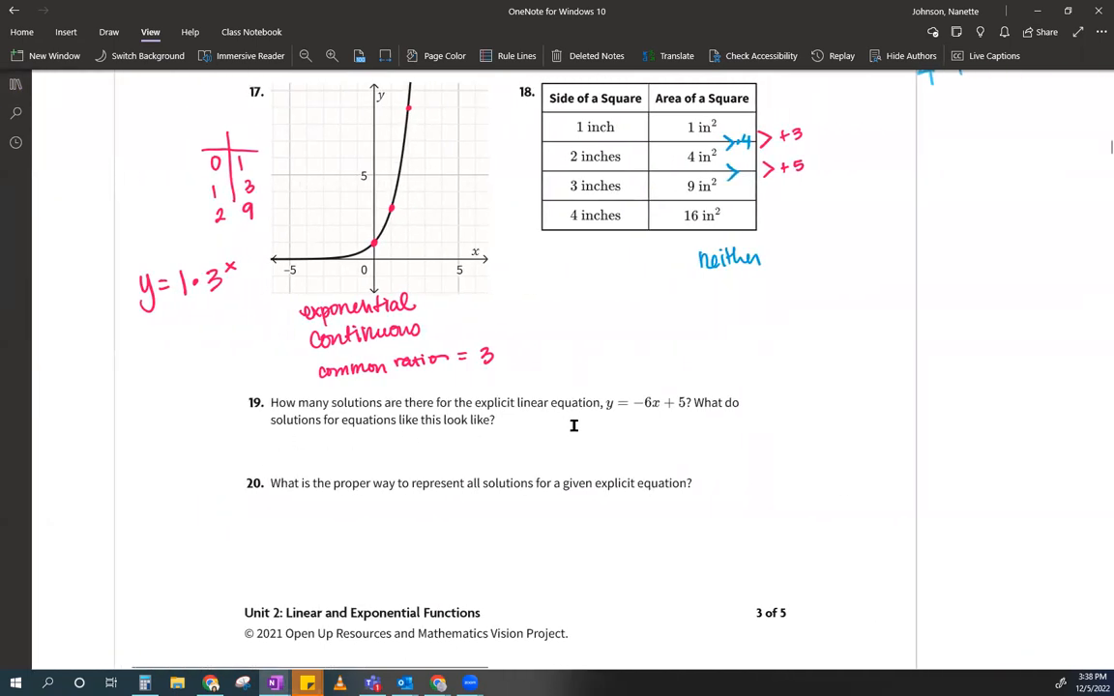
mouse_move(661, 421)
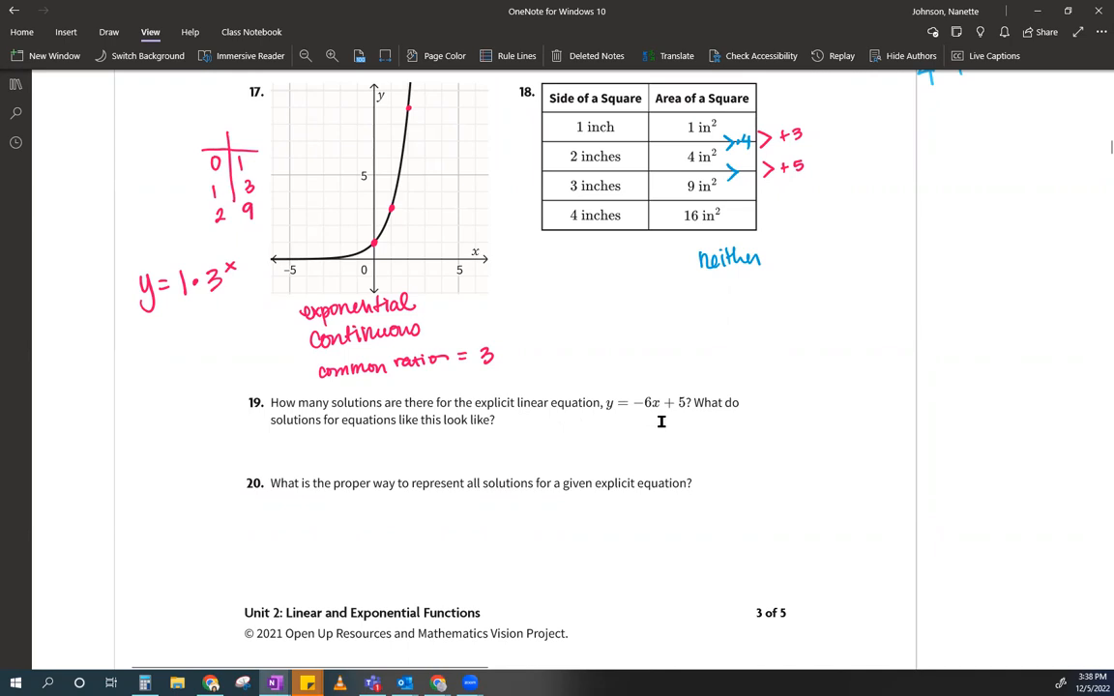
mouse_move(472, 447)
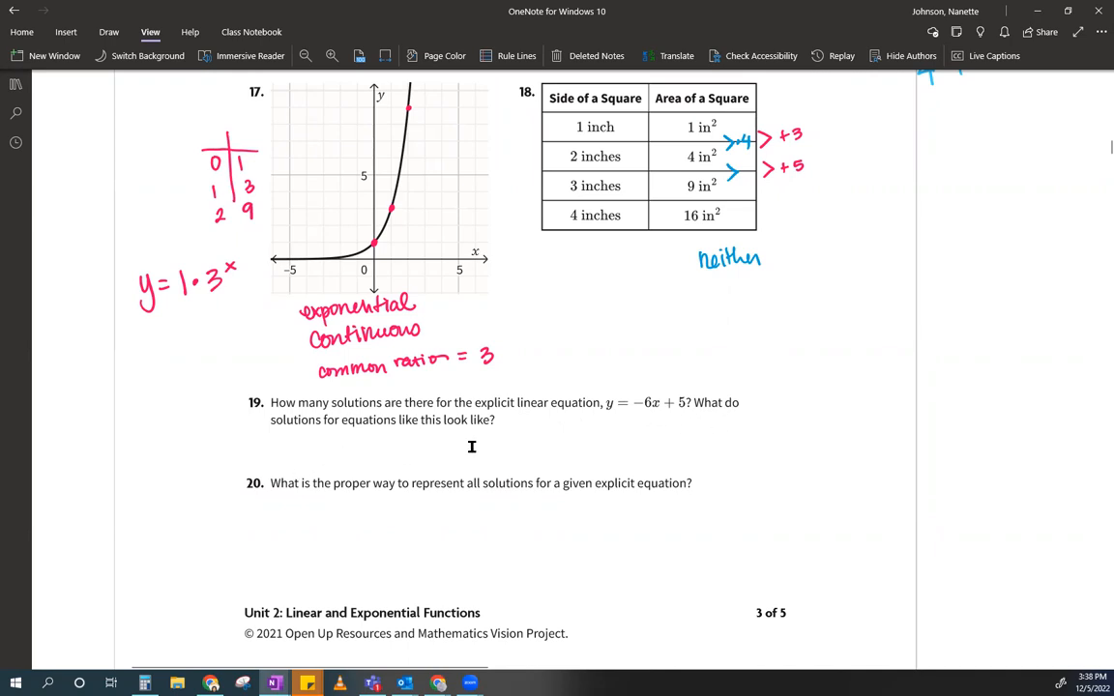
scroll(down, 3)
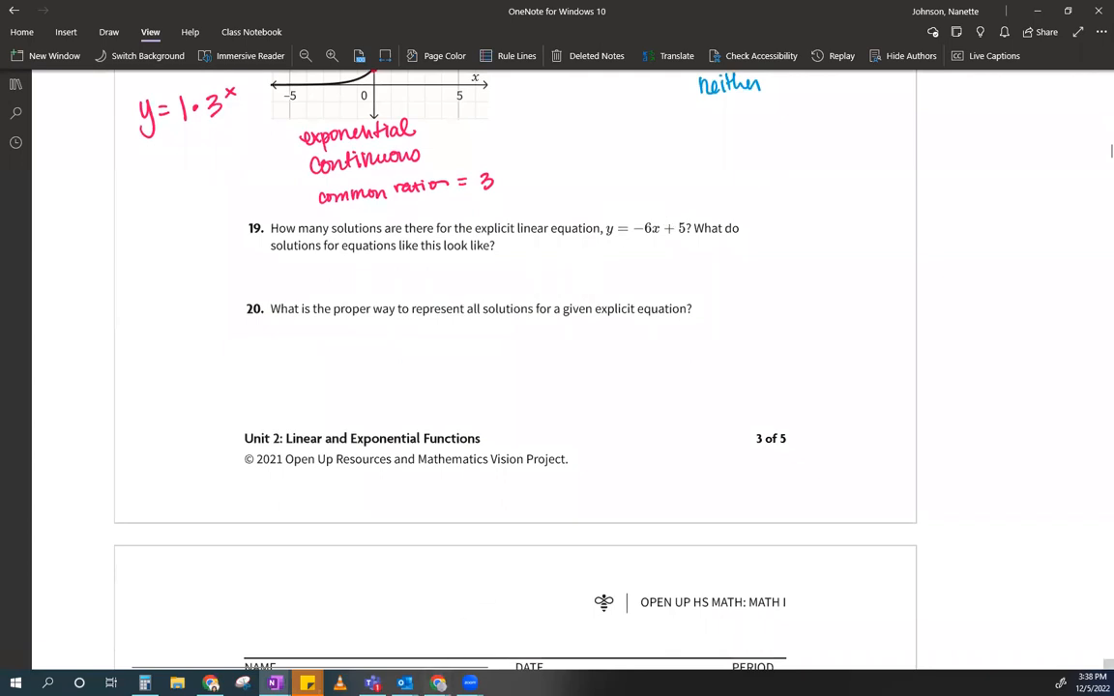
mouse_move(663, 279)
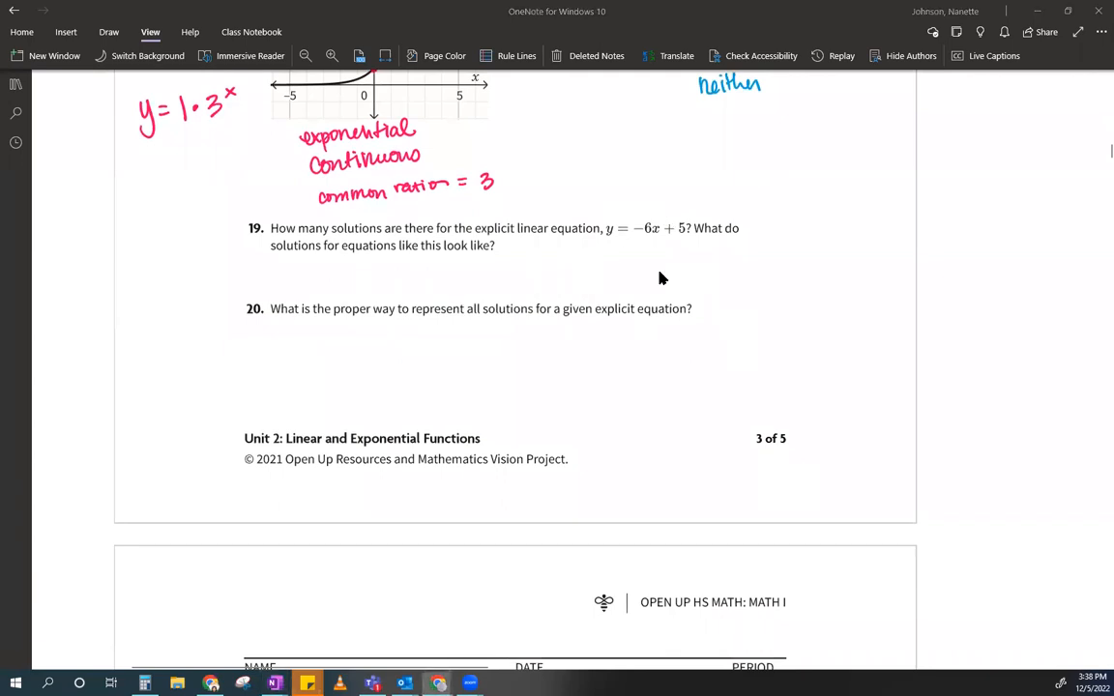
click(211, 685)
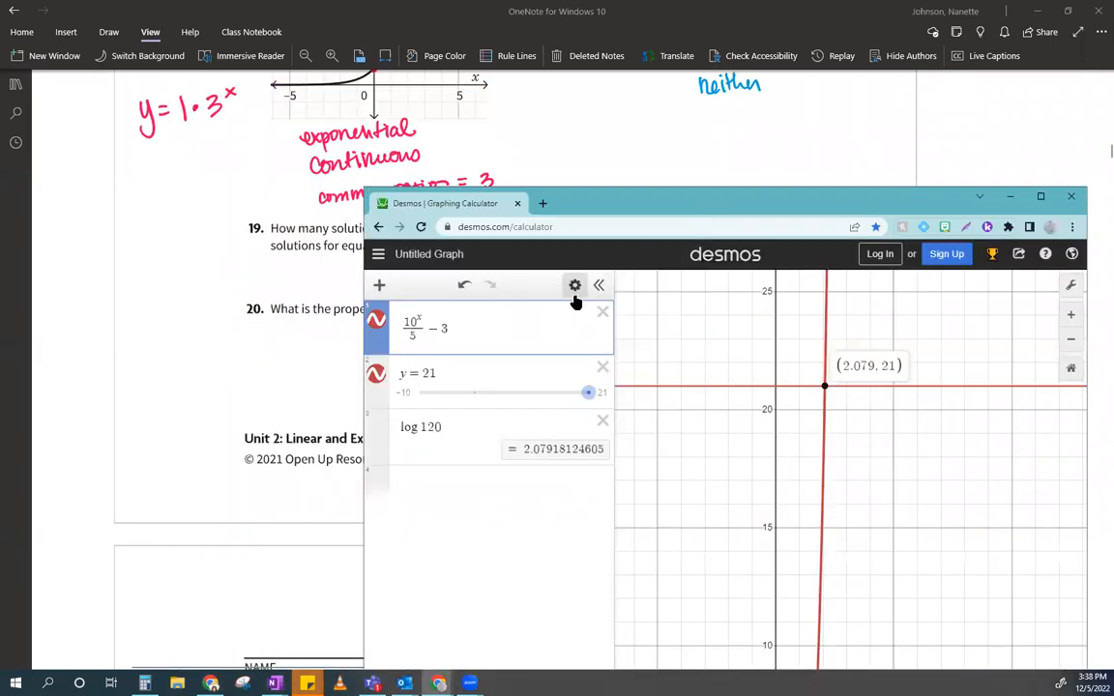
Step: Clear the old expressions and enter the line y = −6x + 5
click(603, 311)
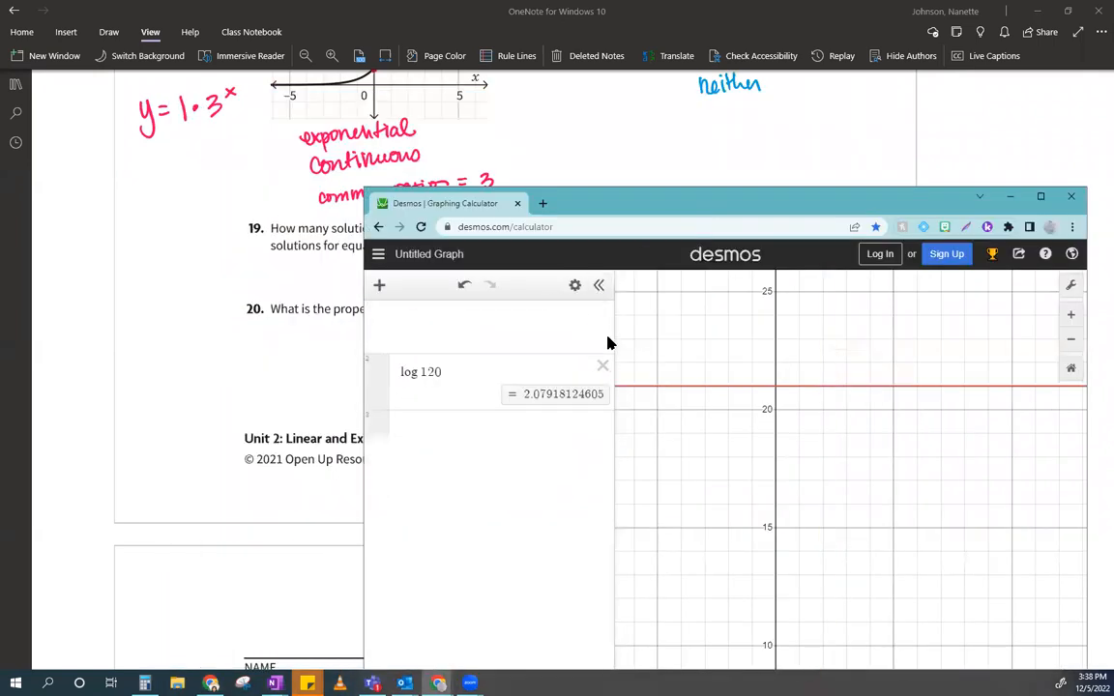
click(604, 365)
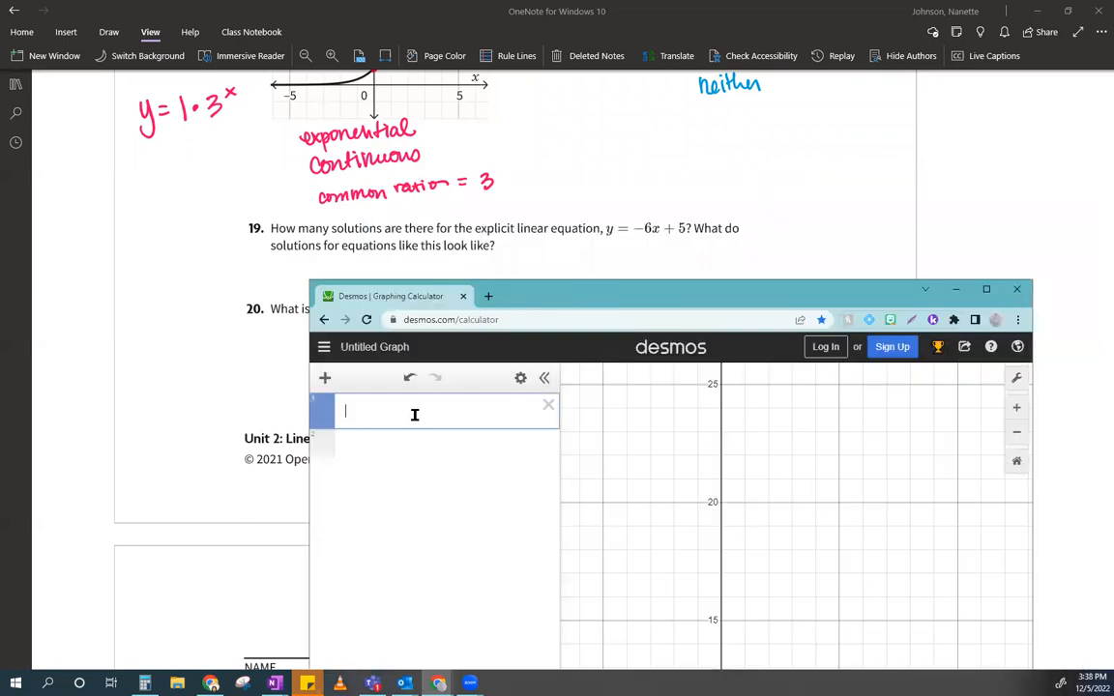
text(y =)
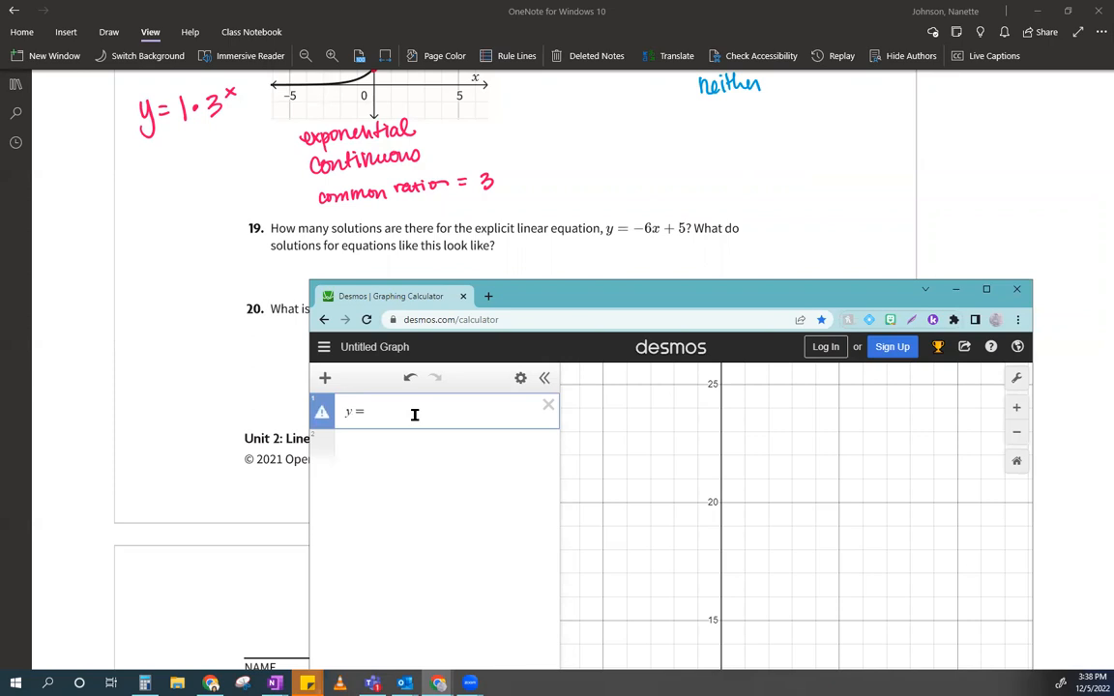
text(-6)
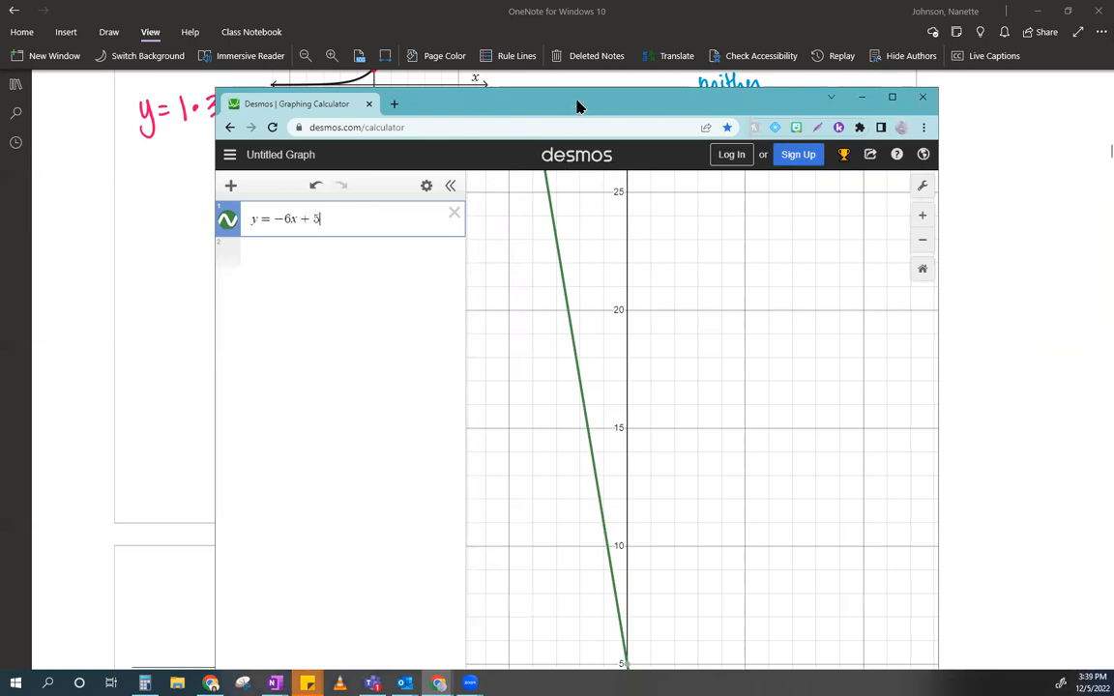
click(892, 97)
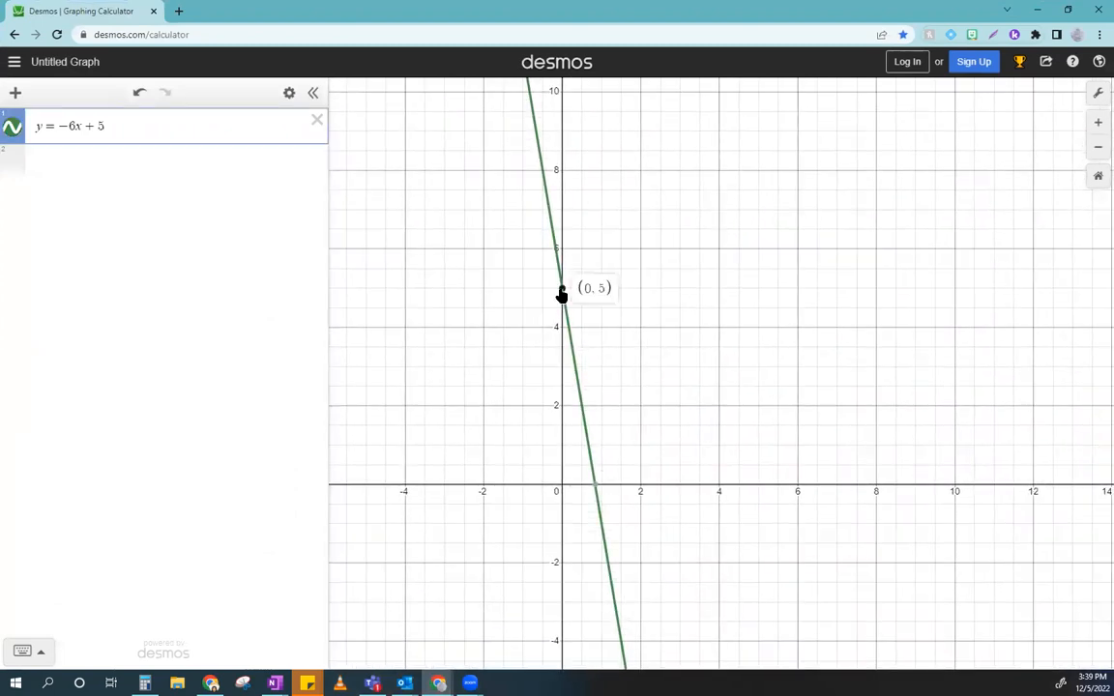
mouse_move(590, 410)
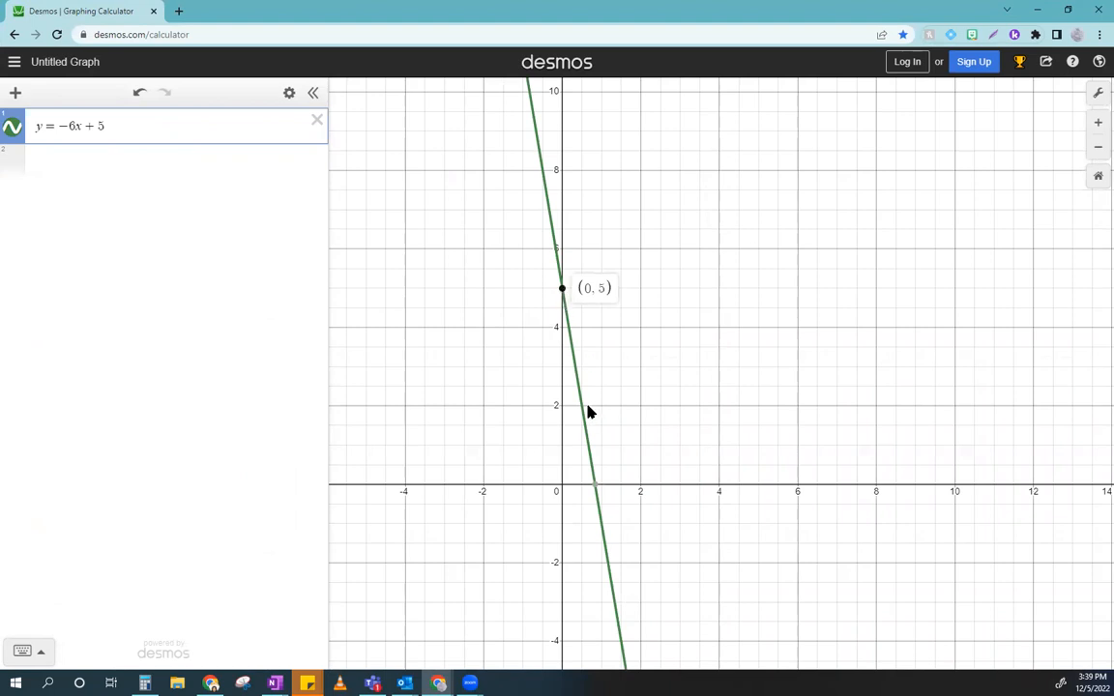
mouse_move(594, 498)
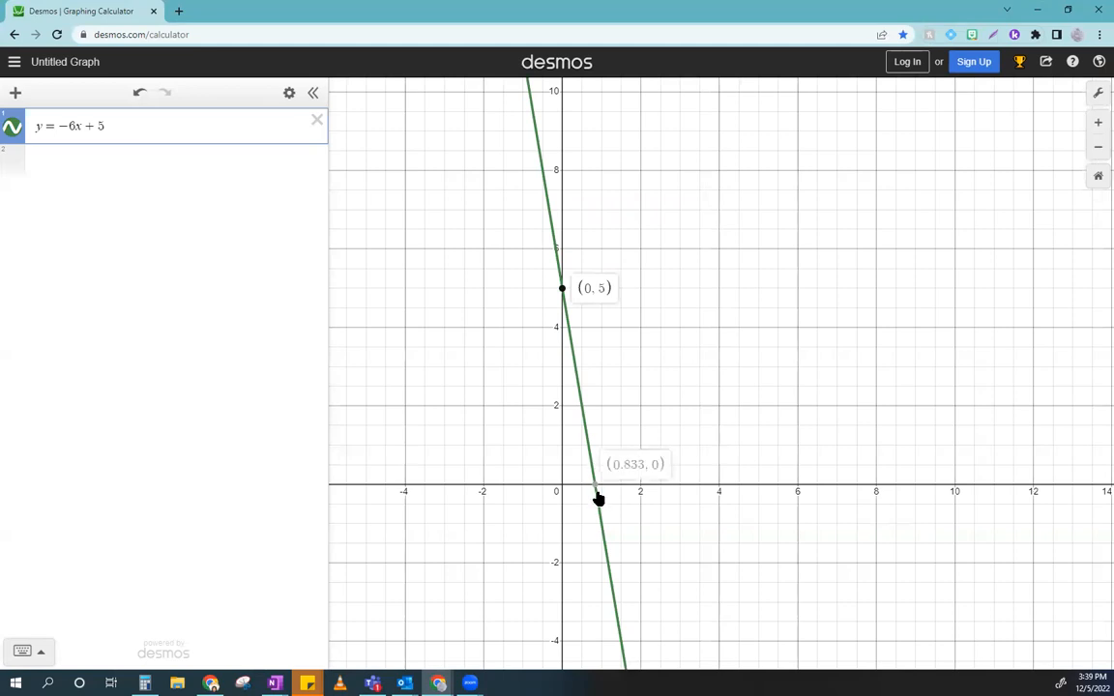
mouse_move(576, 456)
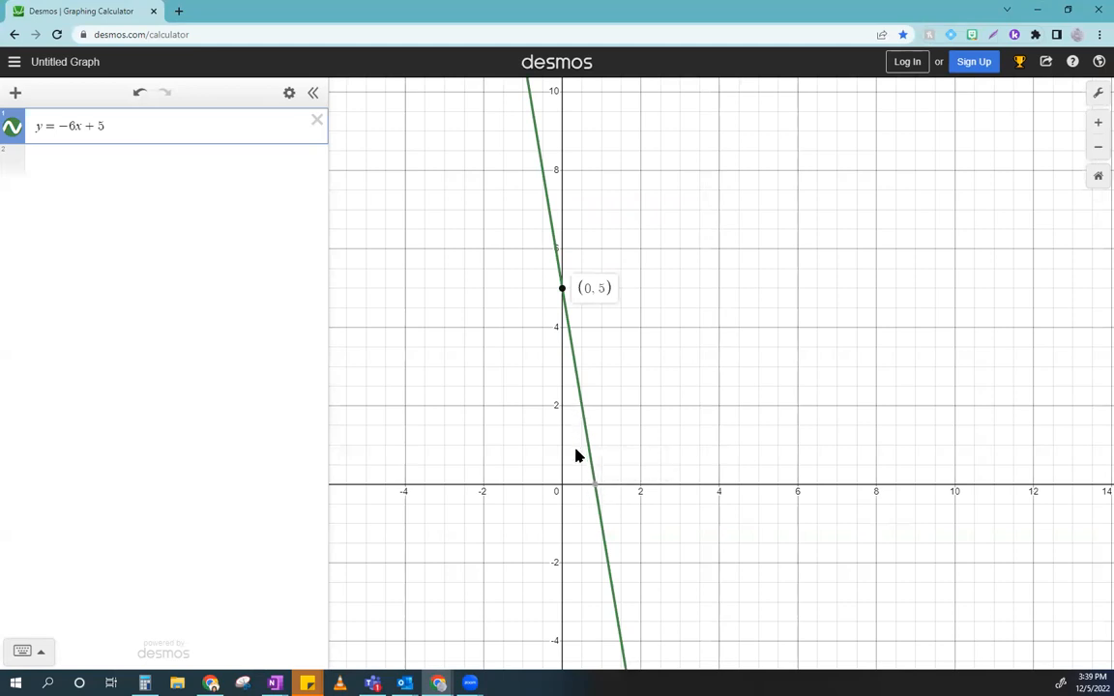
mouse_move(580, 526)
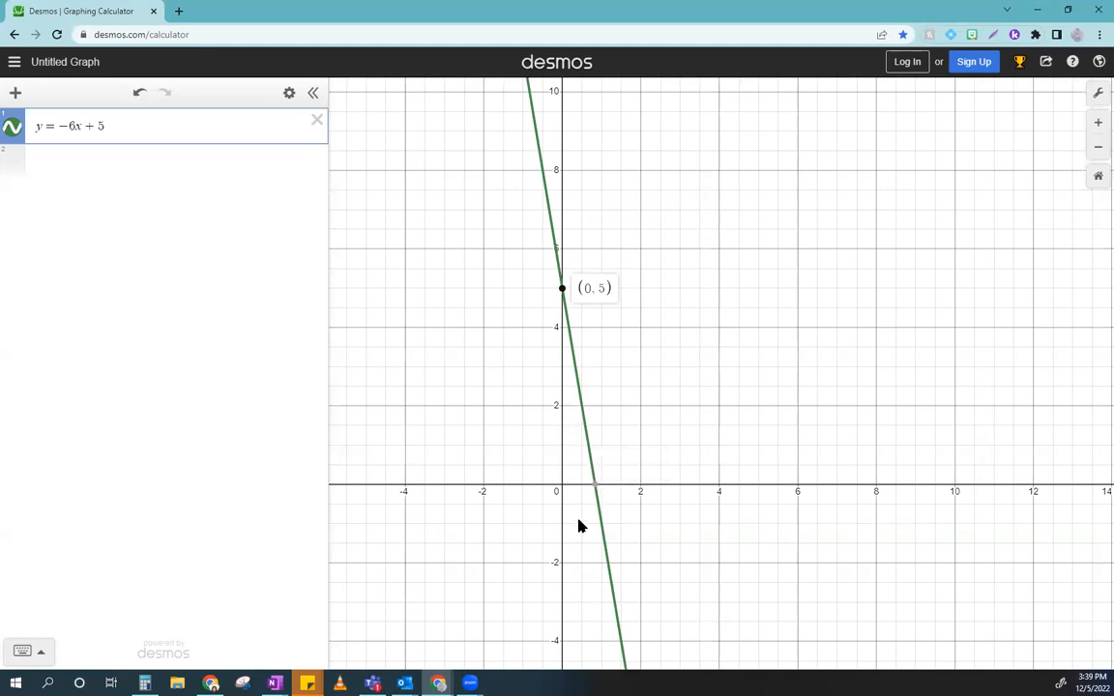
mouse_move(584, 557)
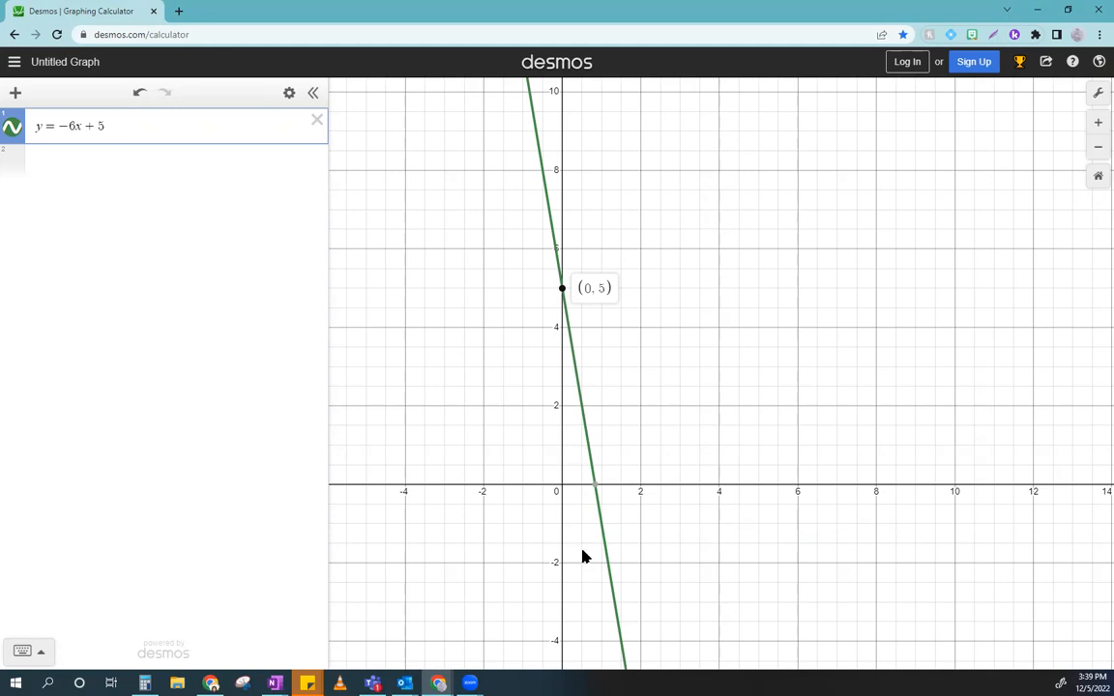
mouse_move(603, 529)
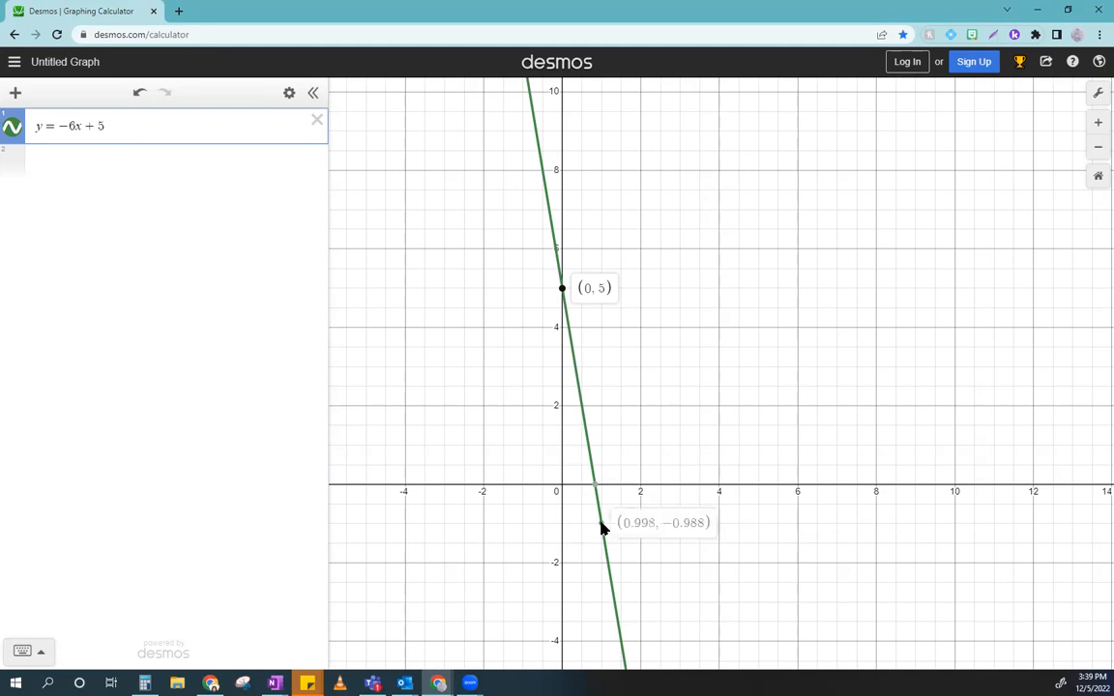
mouse_move(603, 528)
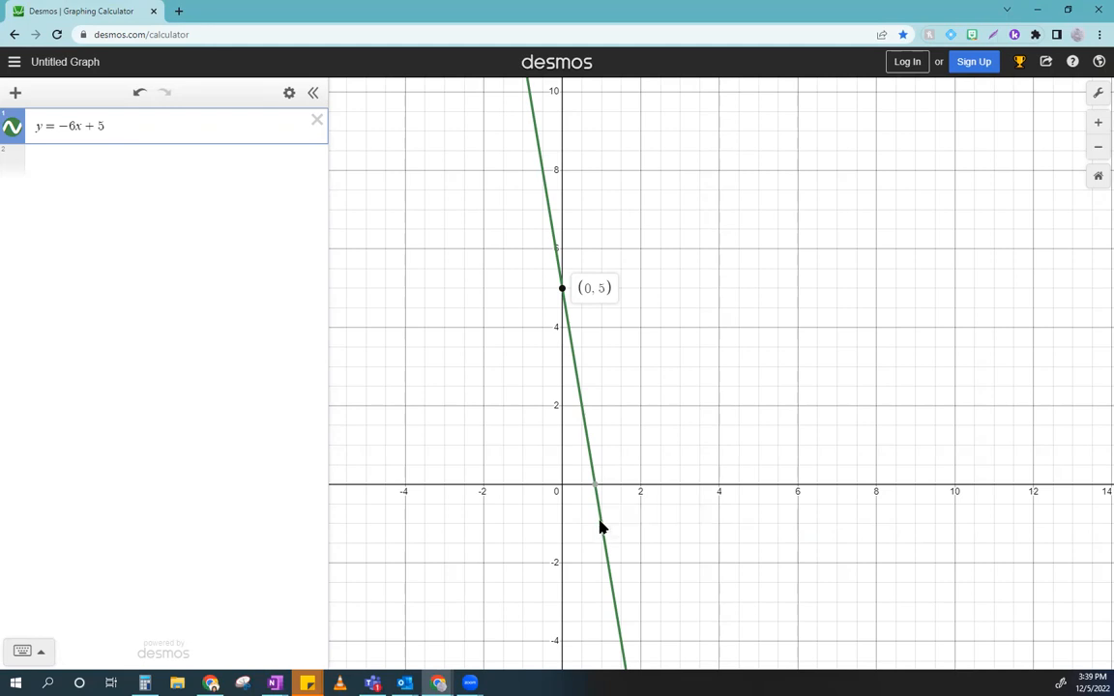
mouse_move(602, 526)
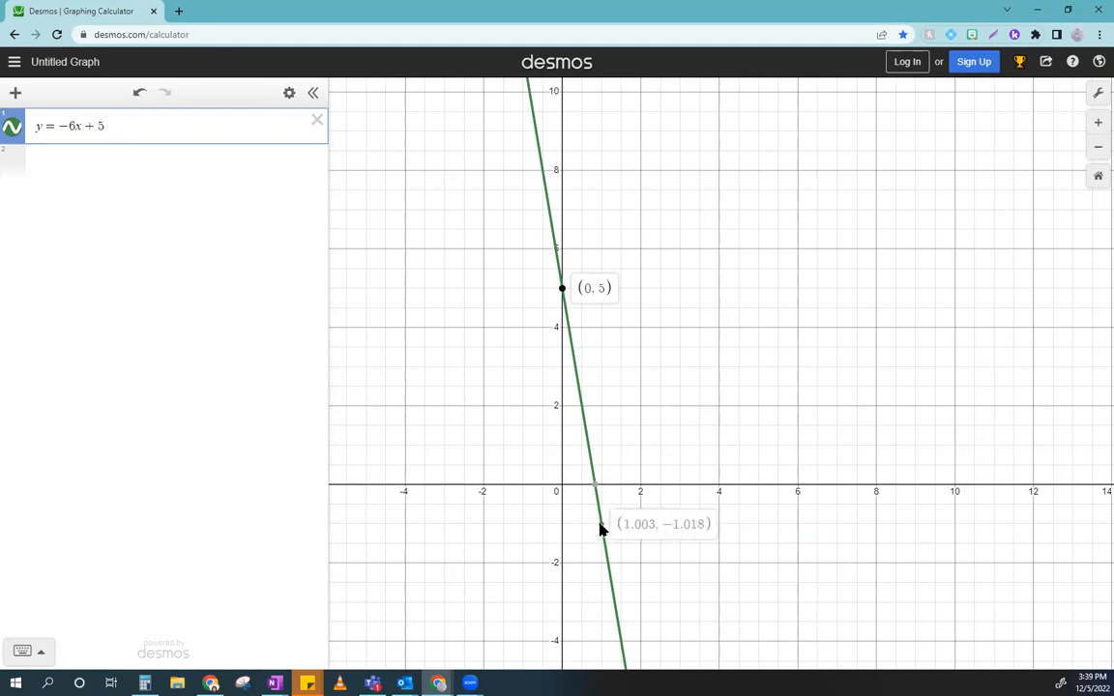
mouse_move(511, 265)
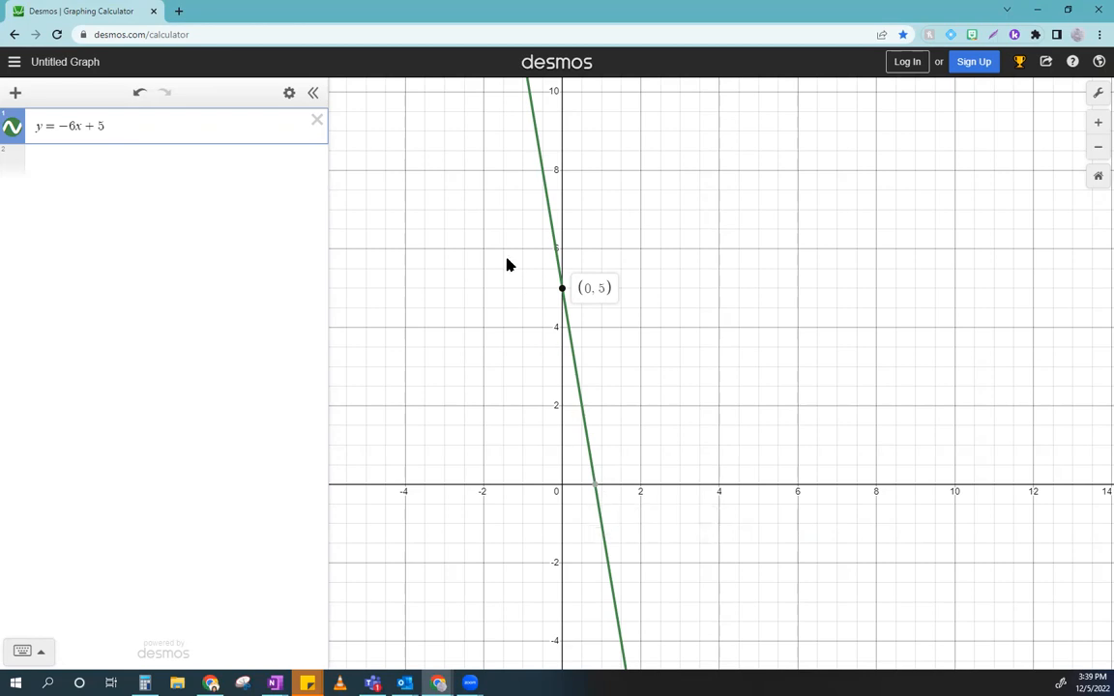
mouse_move(545, 464)
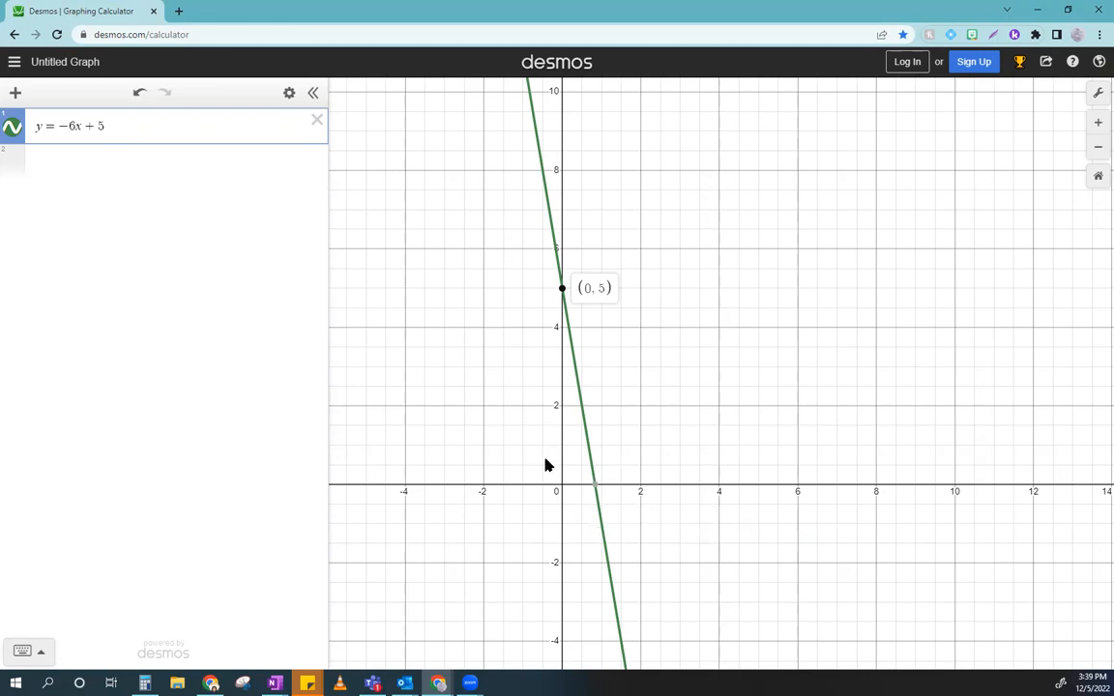
mouse_move(584, 494)
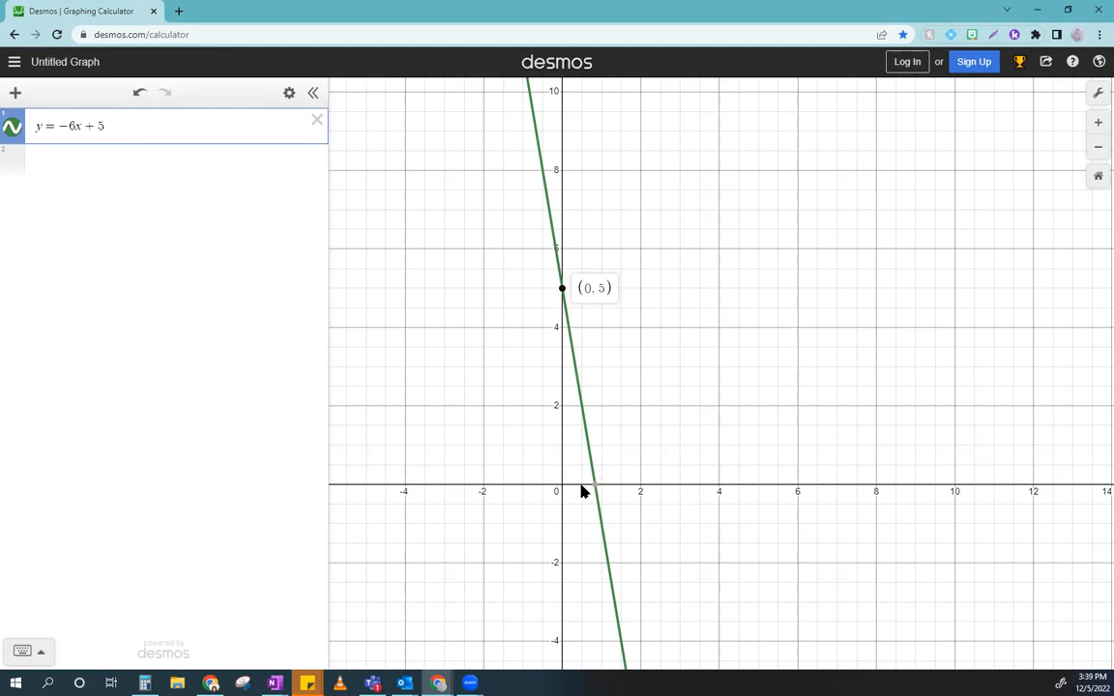
mouse_move(58, 147)
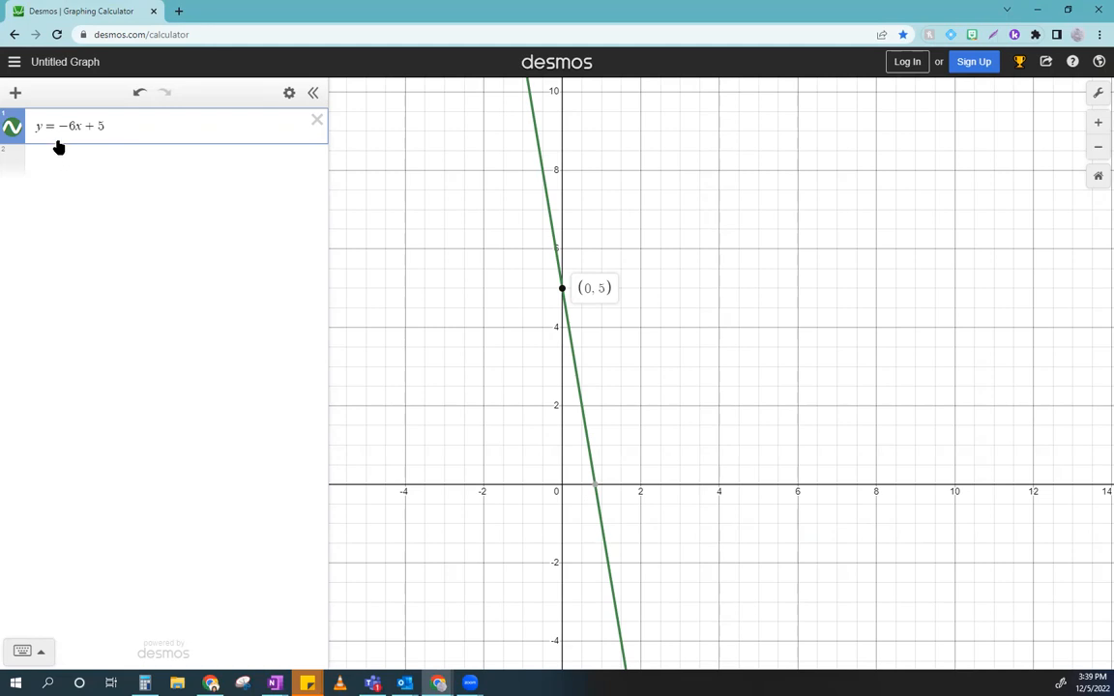
mouse_move(491, 379)
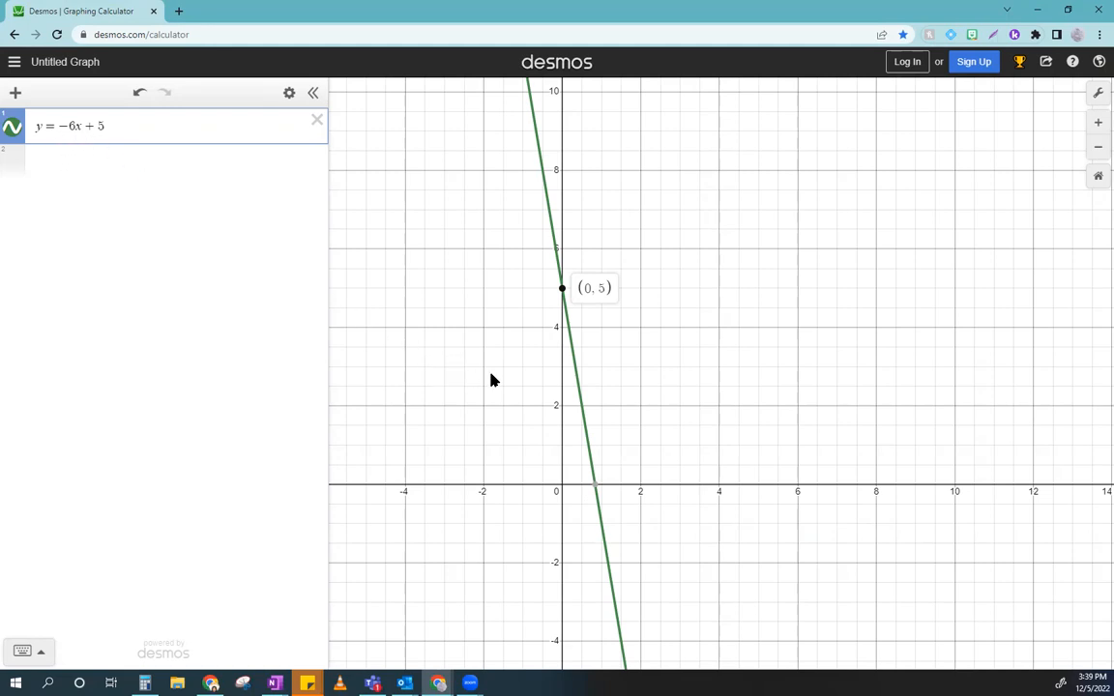
mouse_move(584, 491)
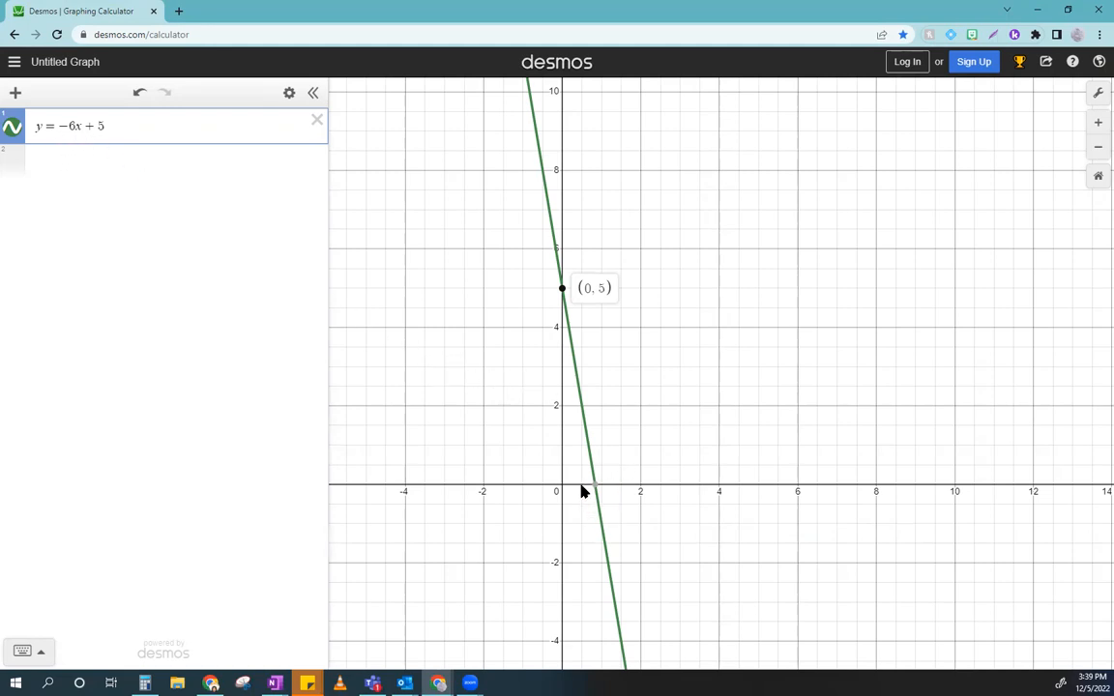
mouse_move(584, 511)
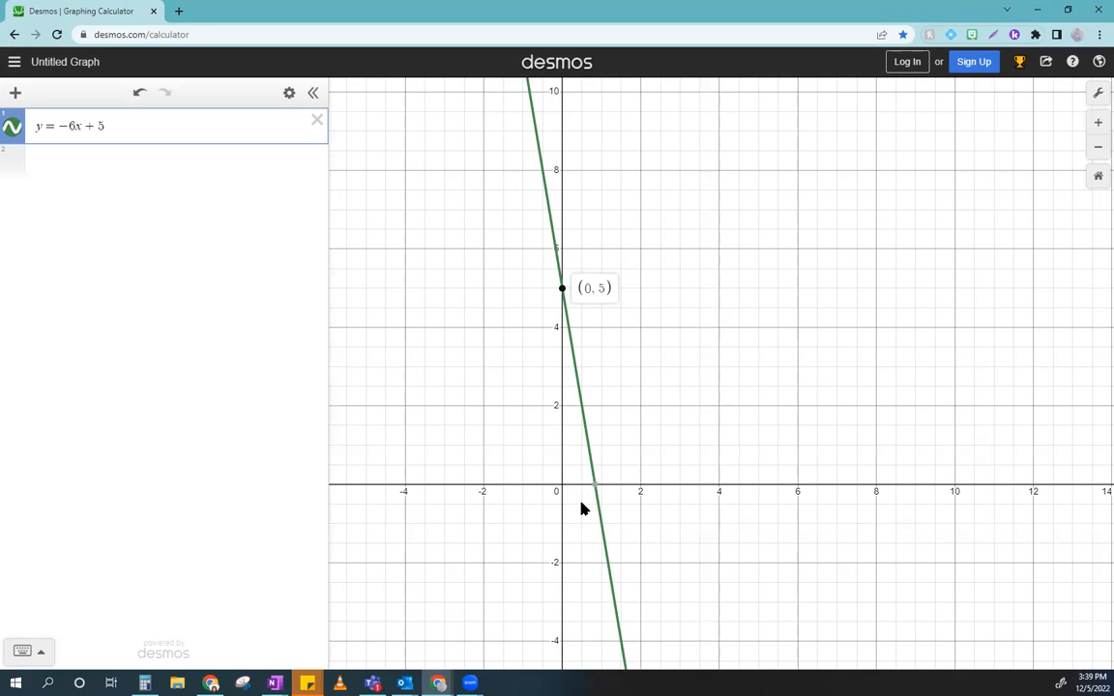
mouse_move(583, 487)
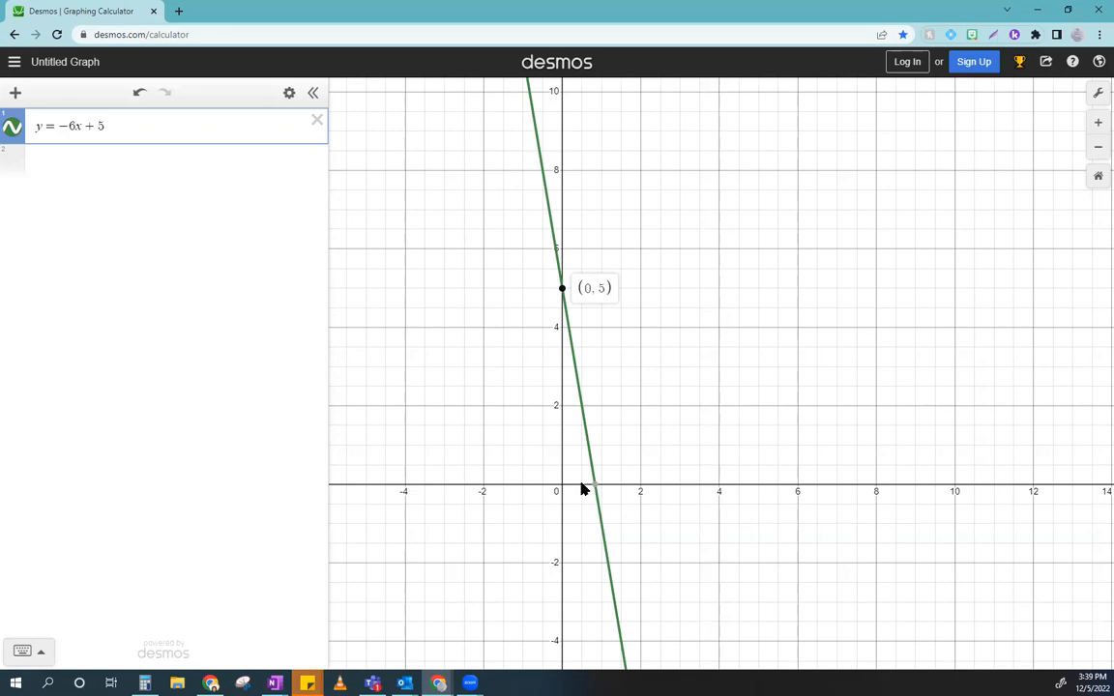
mouse_move(604, 510)
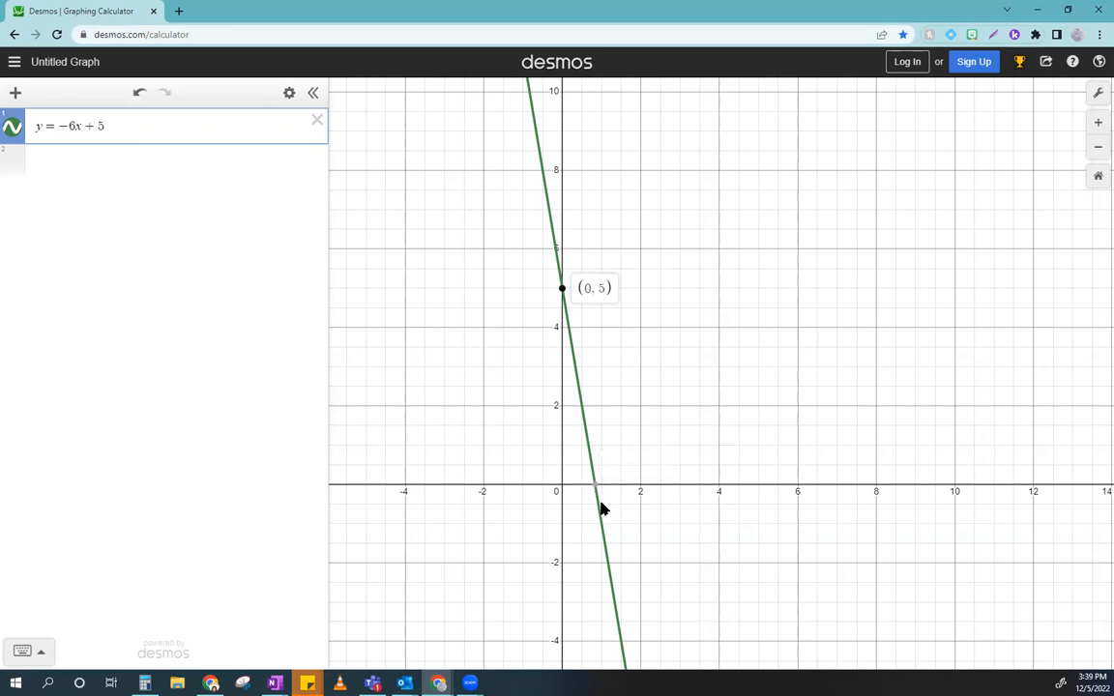
mouse_move(603, 526)
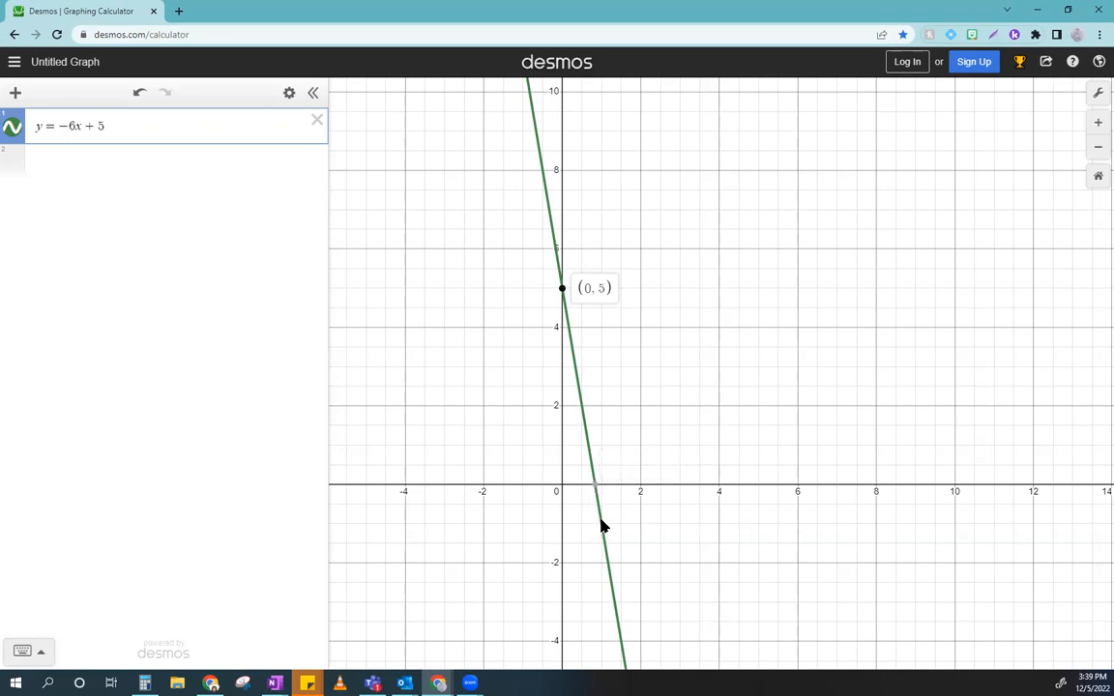
mouse_move(601, 528)
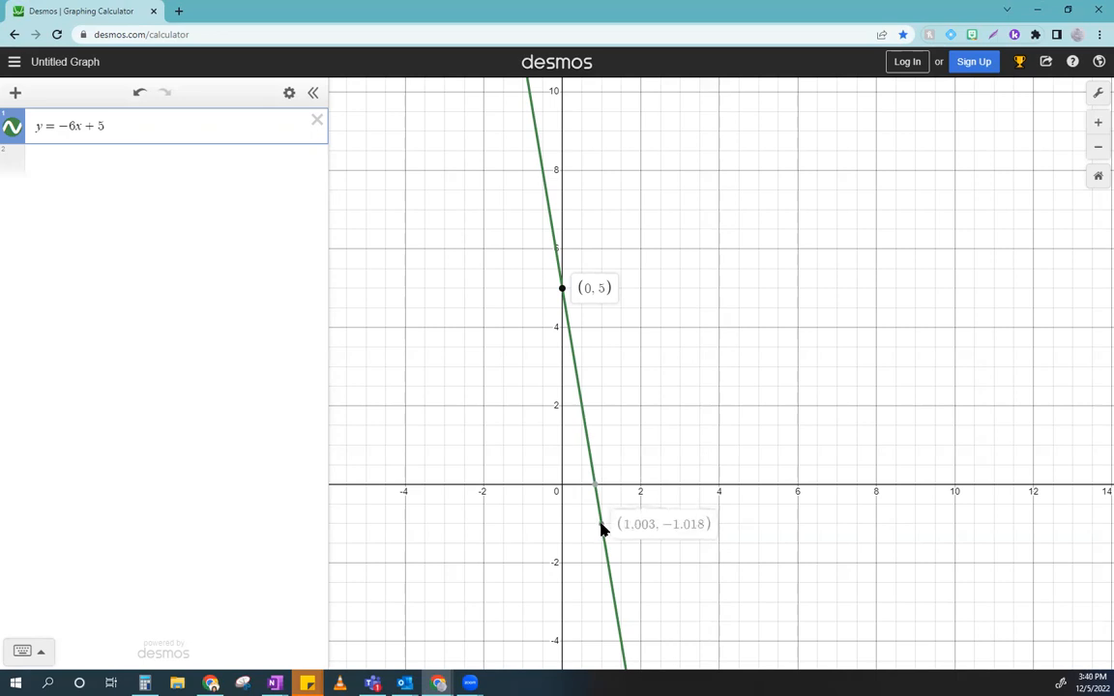
mouse_move(603, 530)
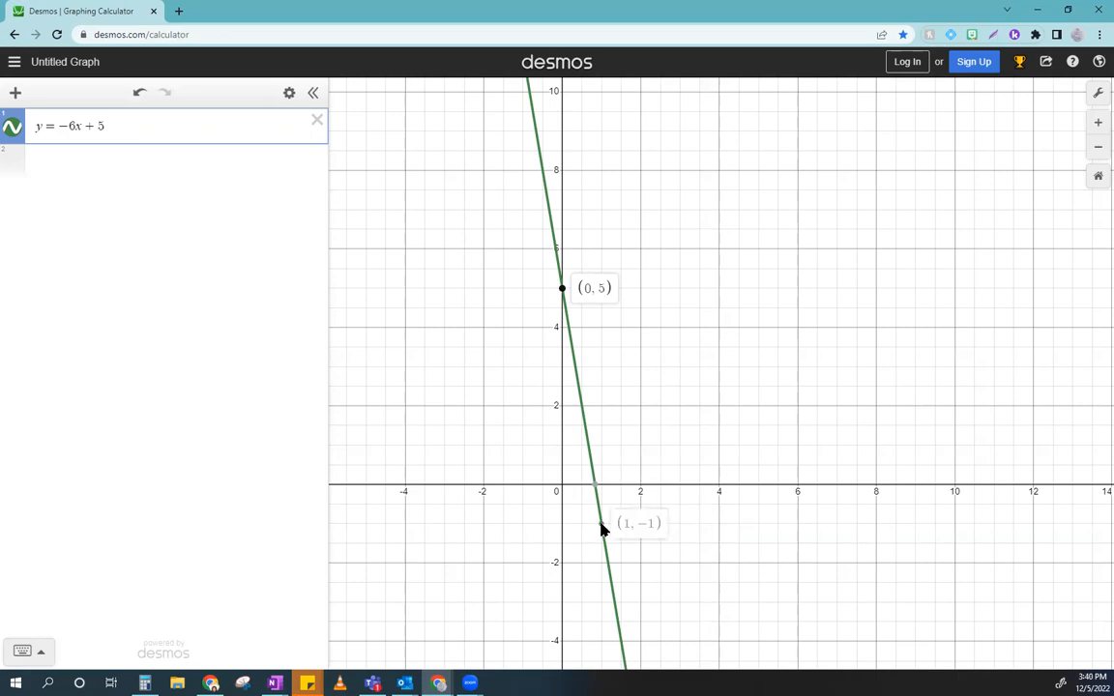
mouse_move(604, 525)
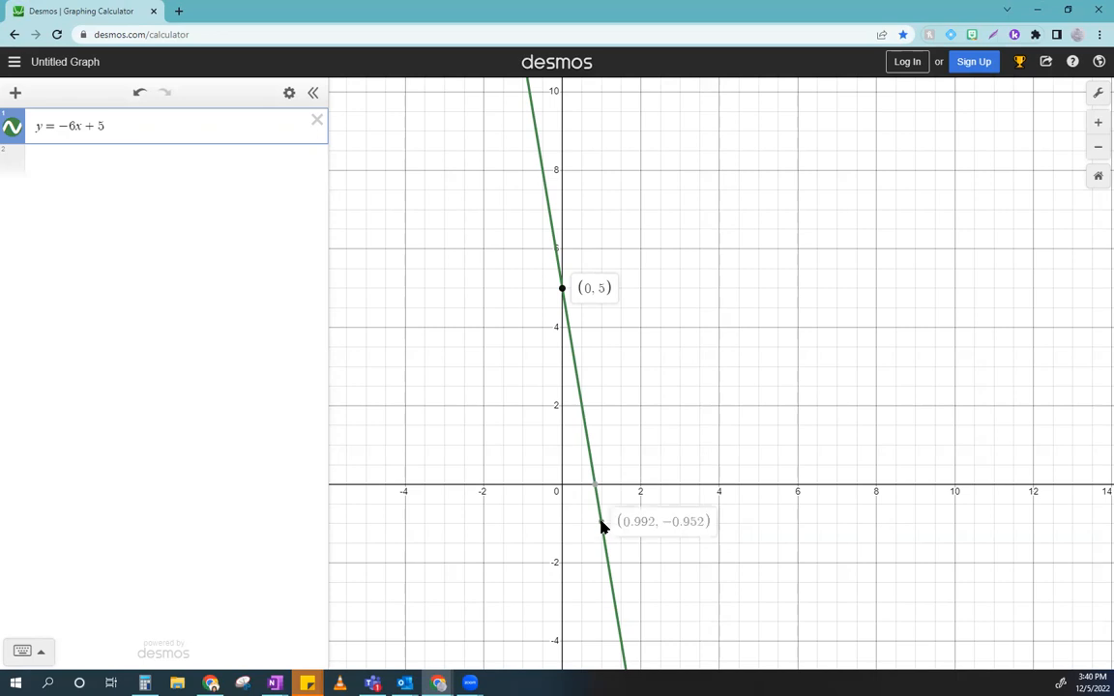
mouse_move(603, 526)
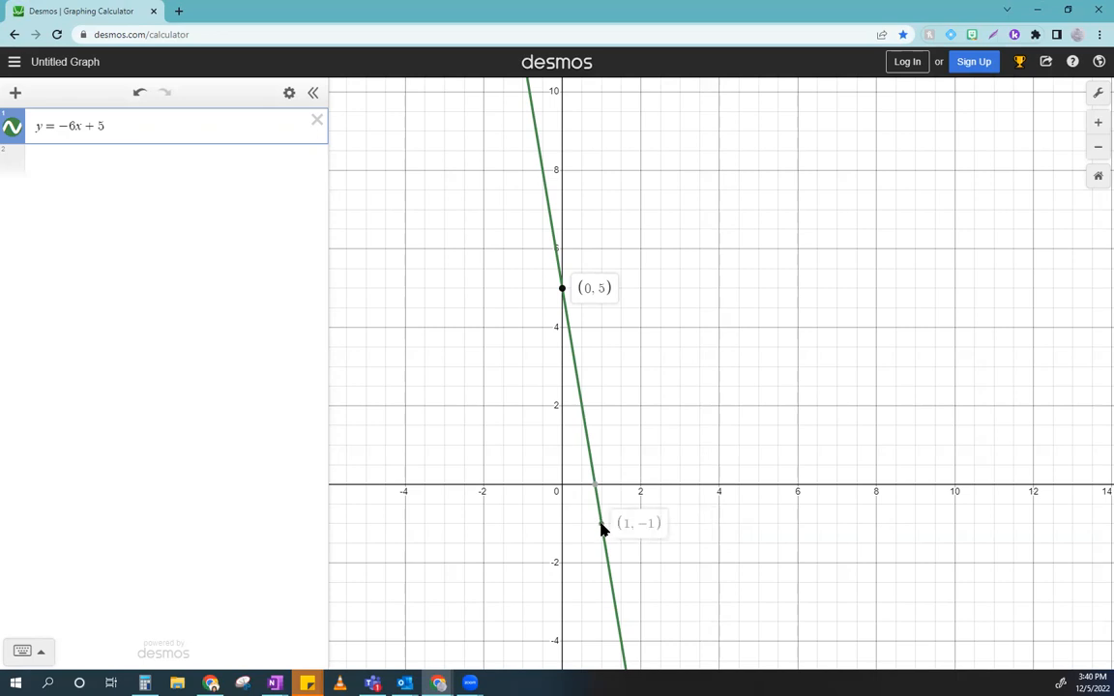
mouse_move(518, 182)
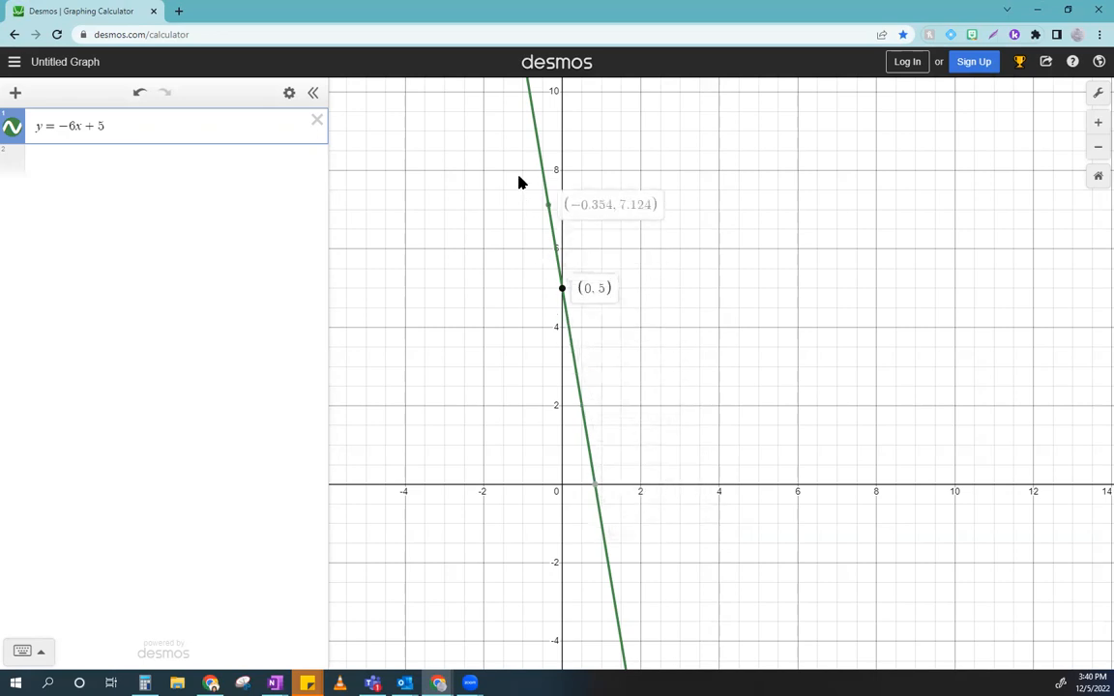
mouse_move(565, 398)
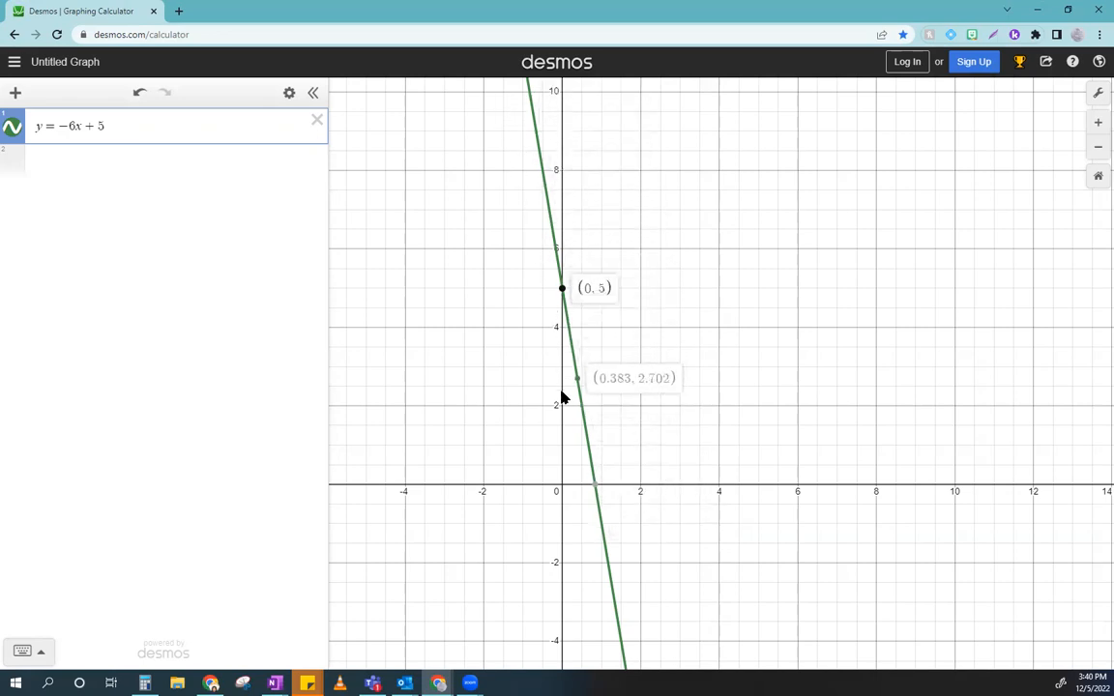
mouse_move(591, 642)
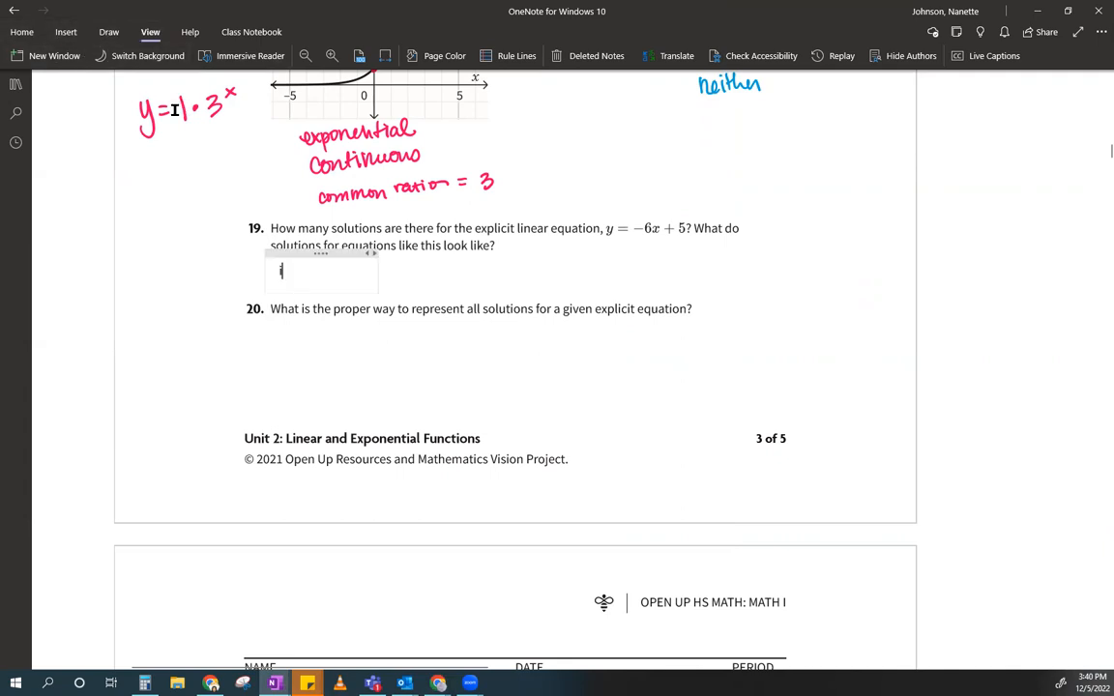
Step: Write "Infinitely many solutions. All the ordered pairs on that line." under question 19 and select it
text(infinitely many sol)
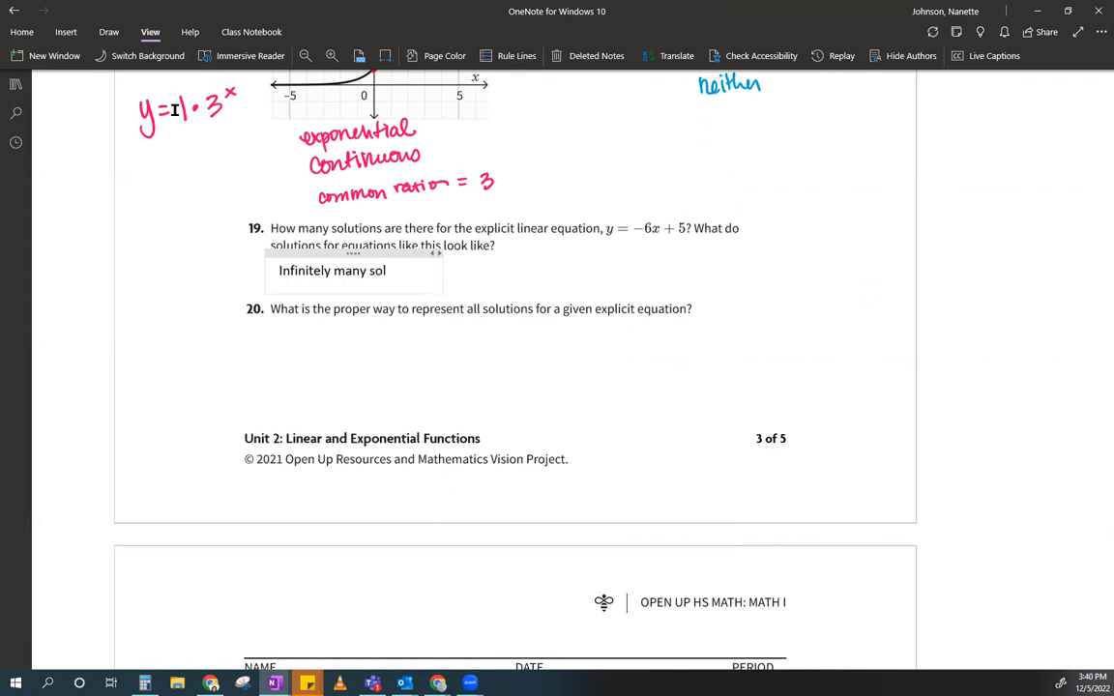
text(utions.)
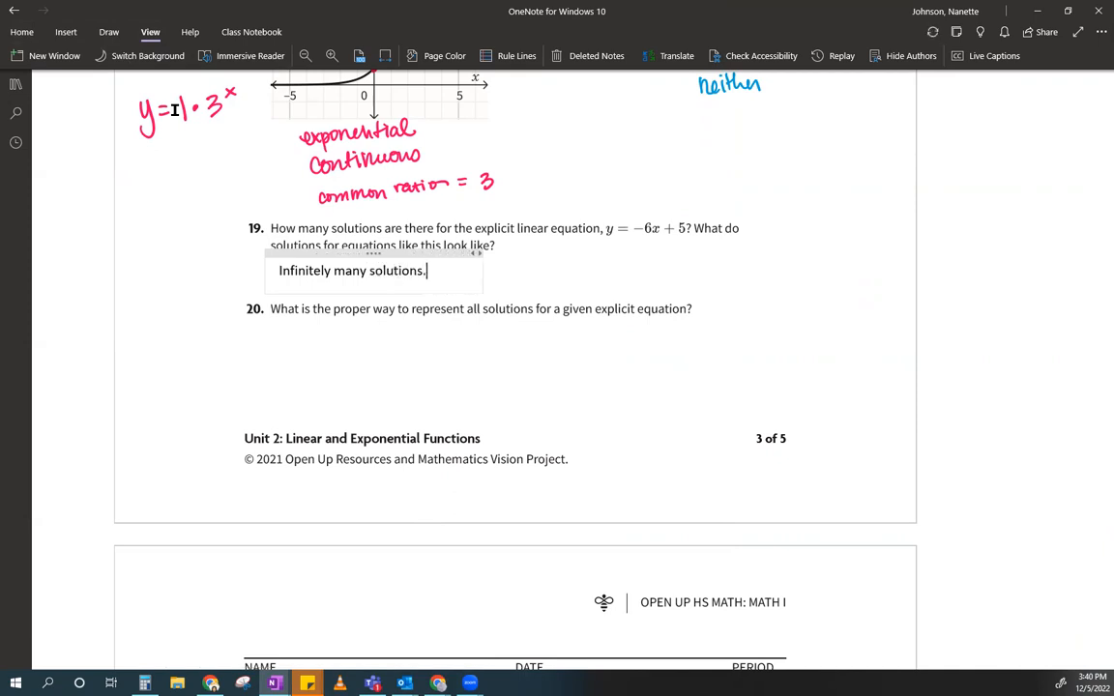
text(A)
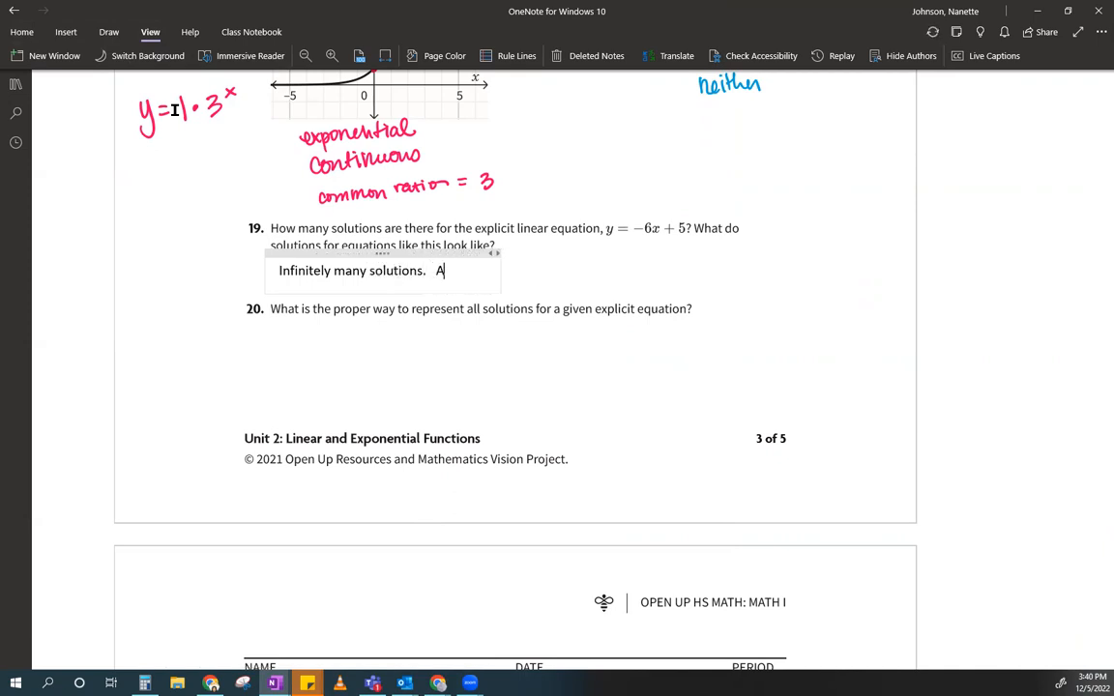
text(ll the o)
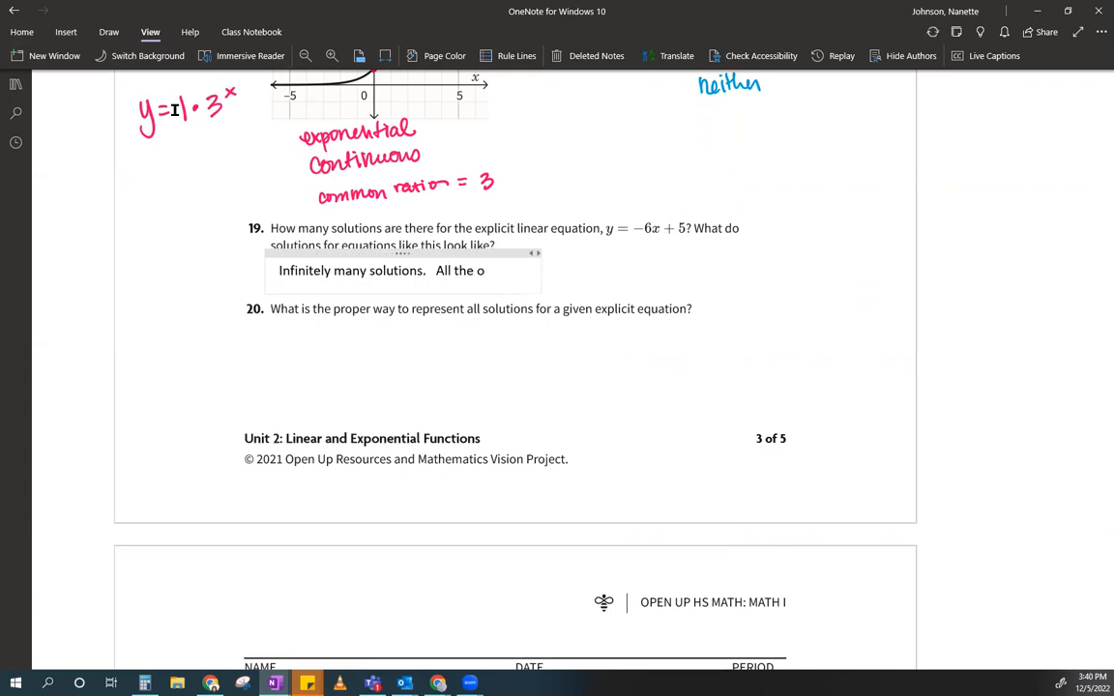
text(rdered pairs on)
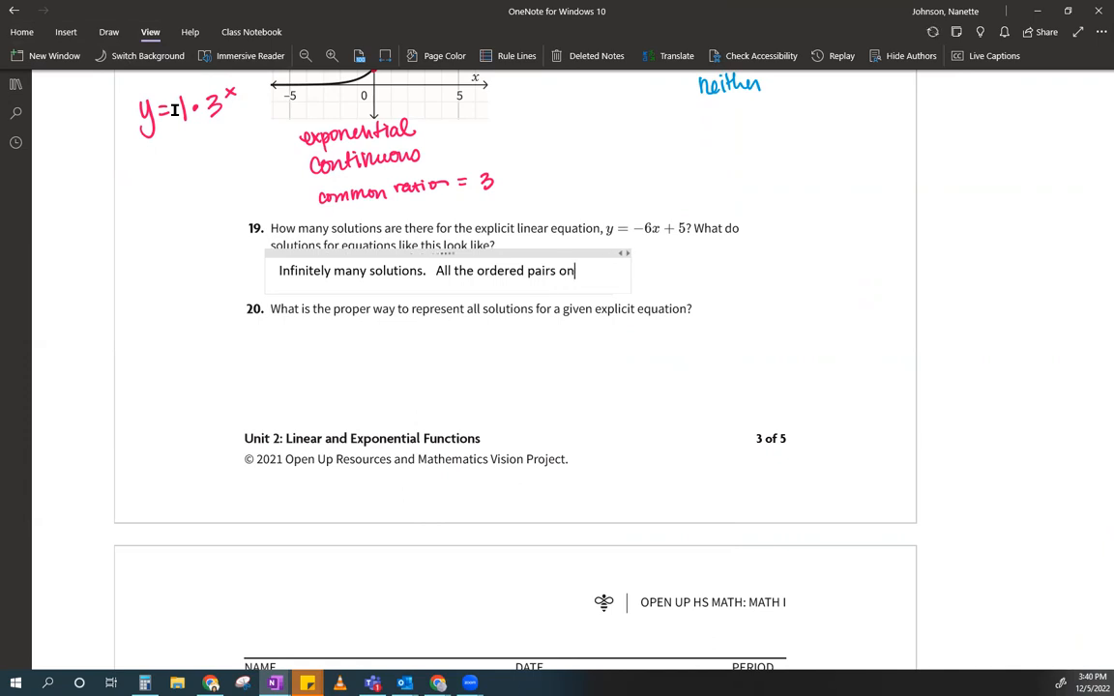
text(that line)
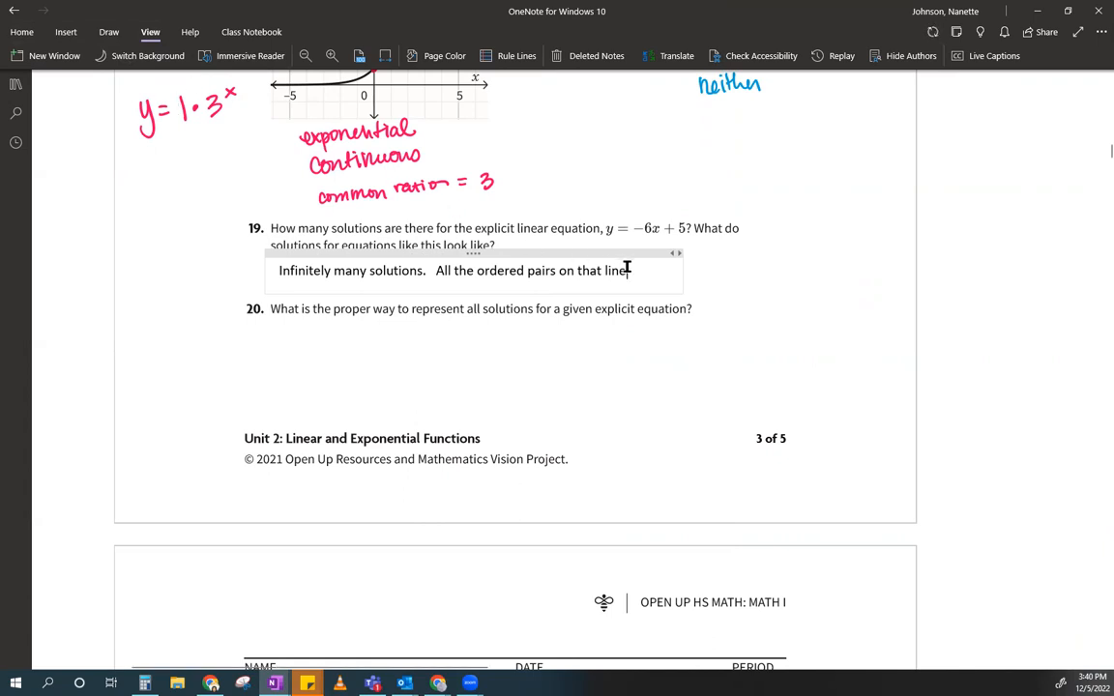
triple_click(444, 271)
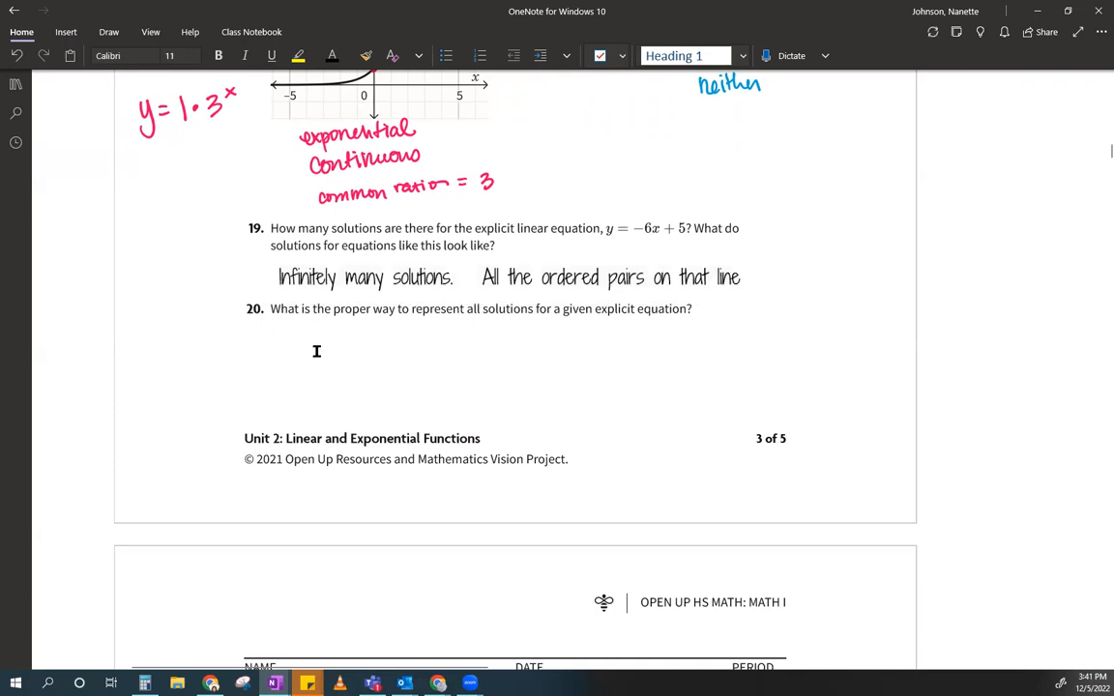
Step: Start an empty answer area below question 20
click(375, 387)
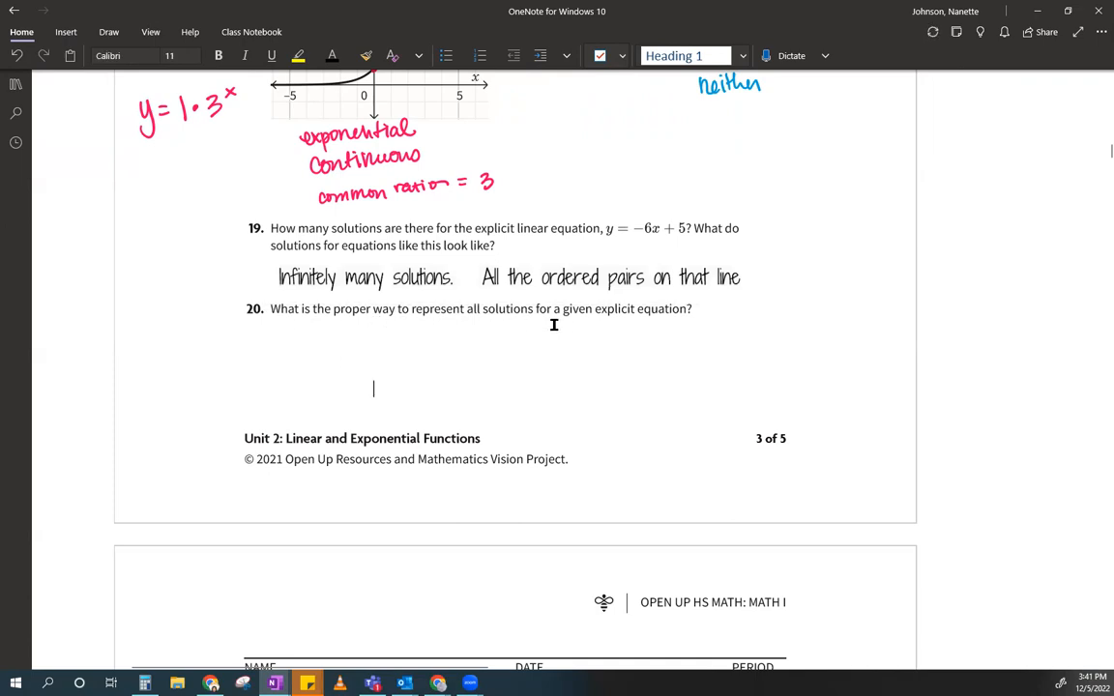
mouse_move(614, 340)
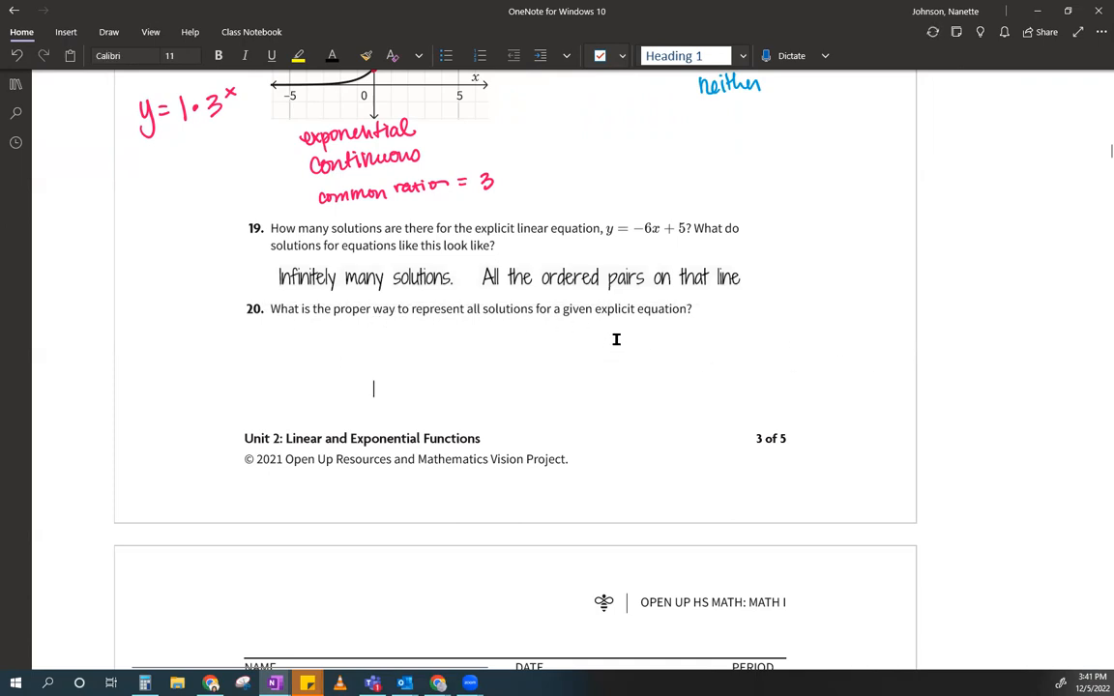
mouse_move(514, 632)
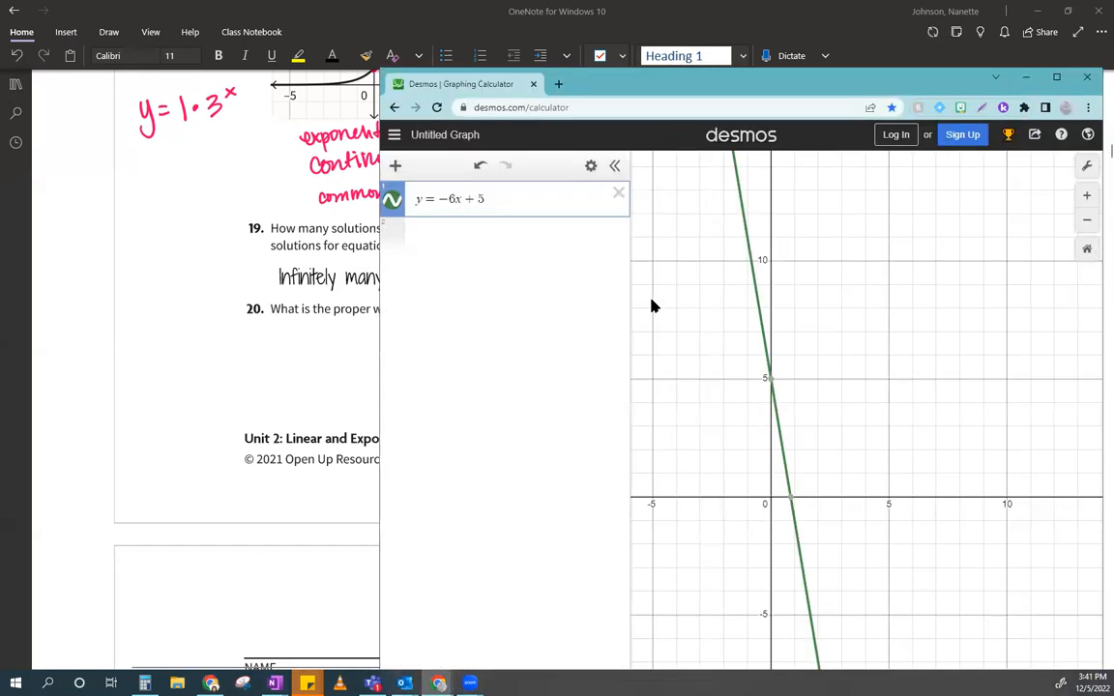
mouse_move(822, 506)
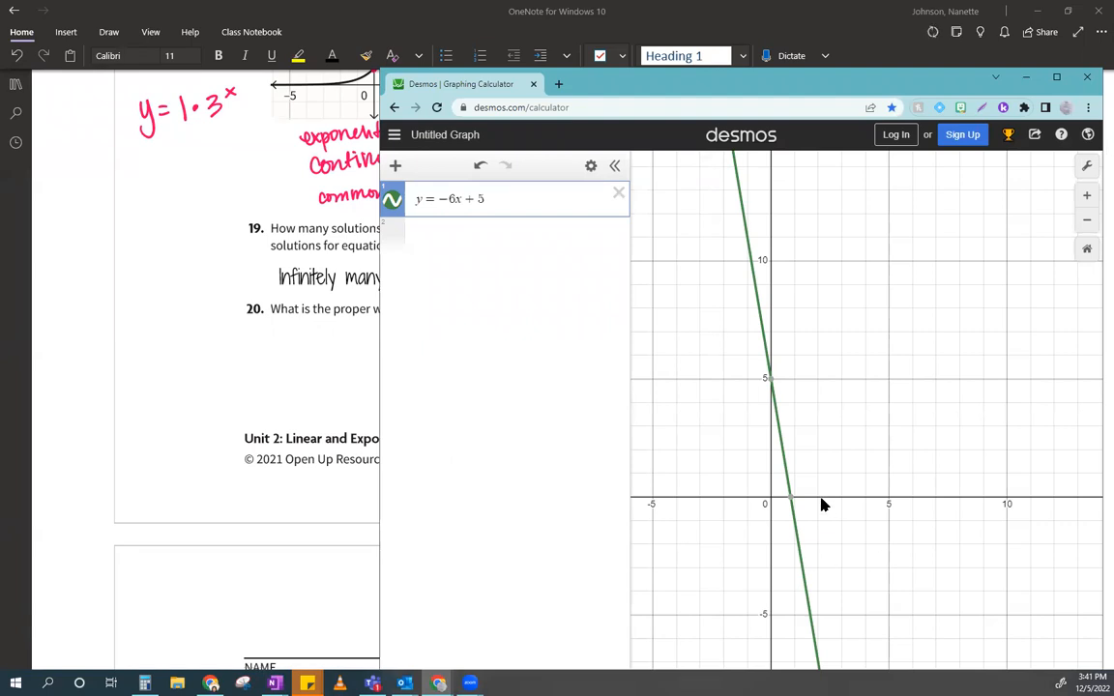
mouse_move(882, 265)
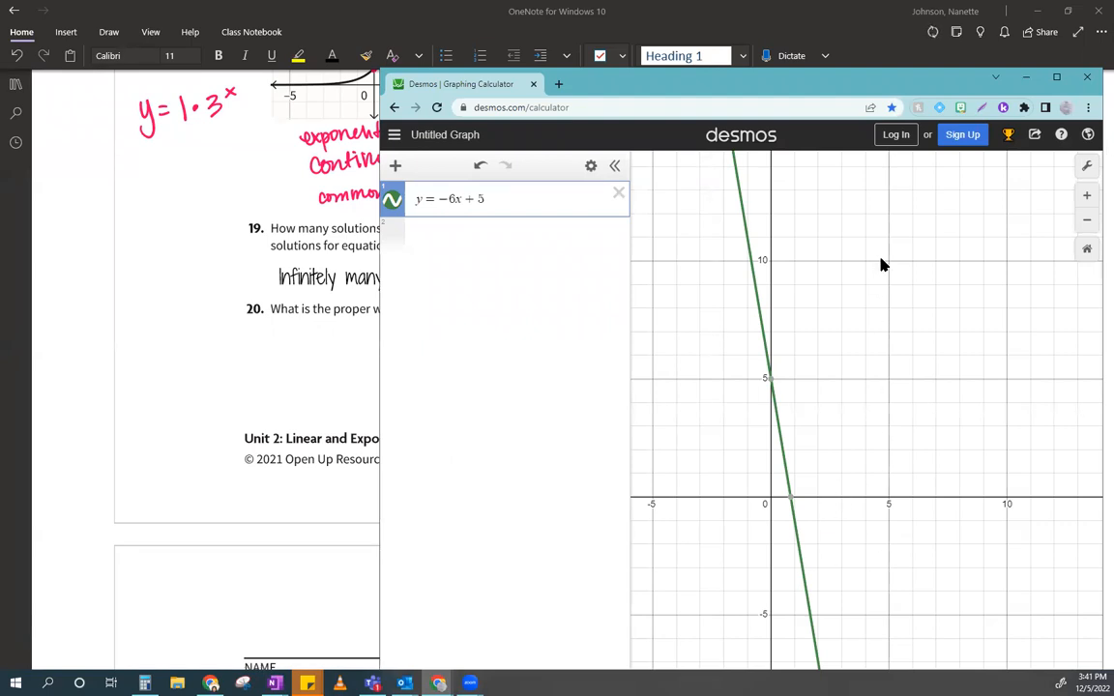
Step: Push the Desmos window to the right edge so the worksheet shows at question 20
click(1025, 78)
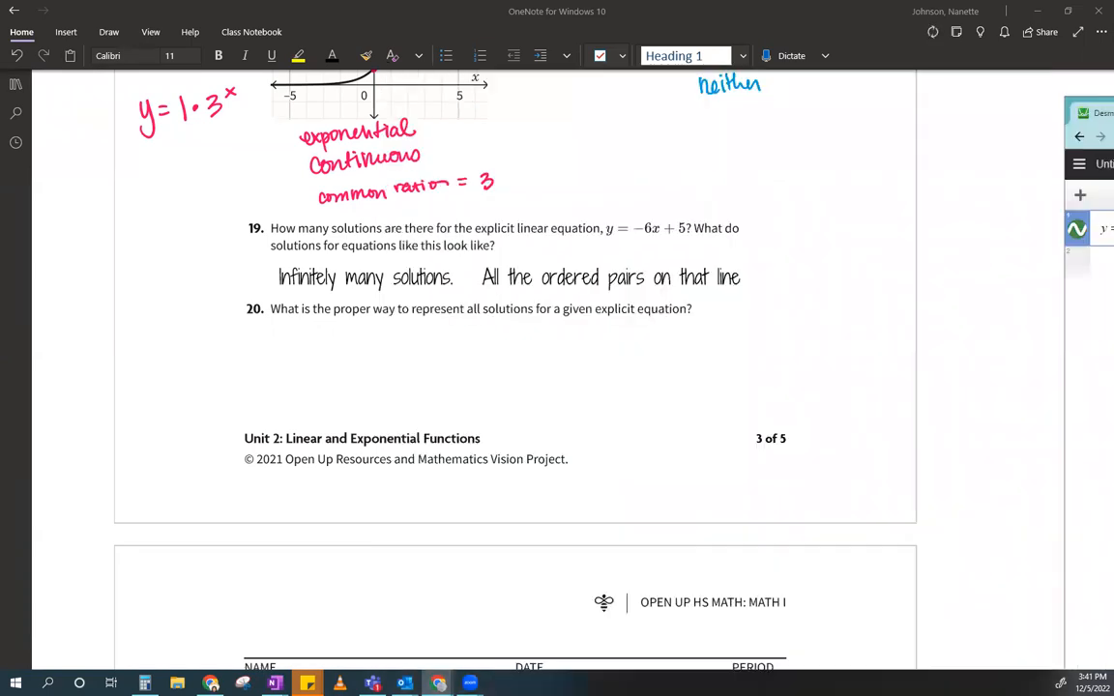